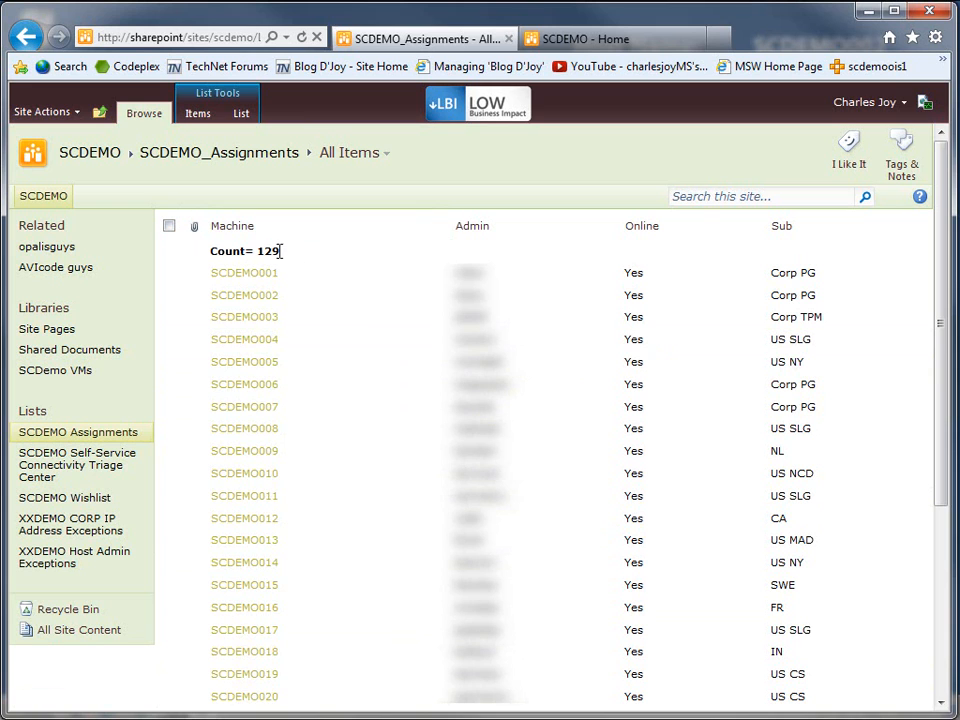
mouse_move(760, 228)
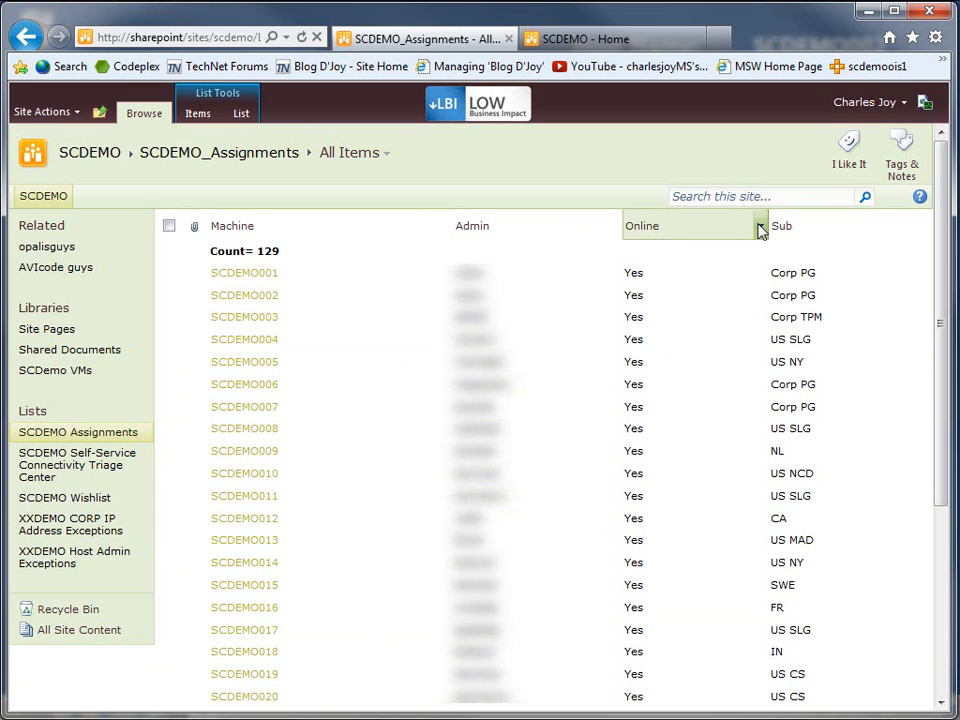
Step: Filter SCDEMO_Assignments by Online = No and view the SCDEMO045 item
click(757, 225)
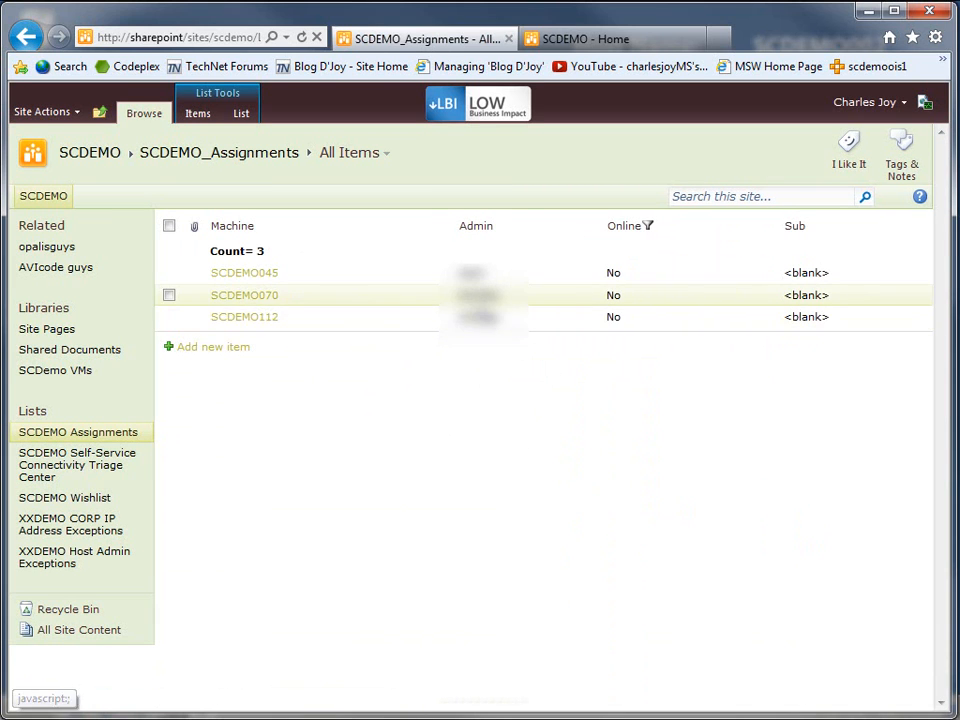
click(244, 272)
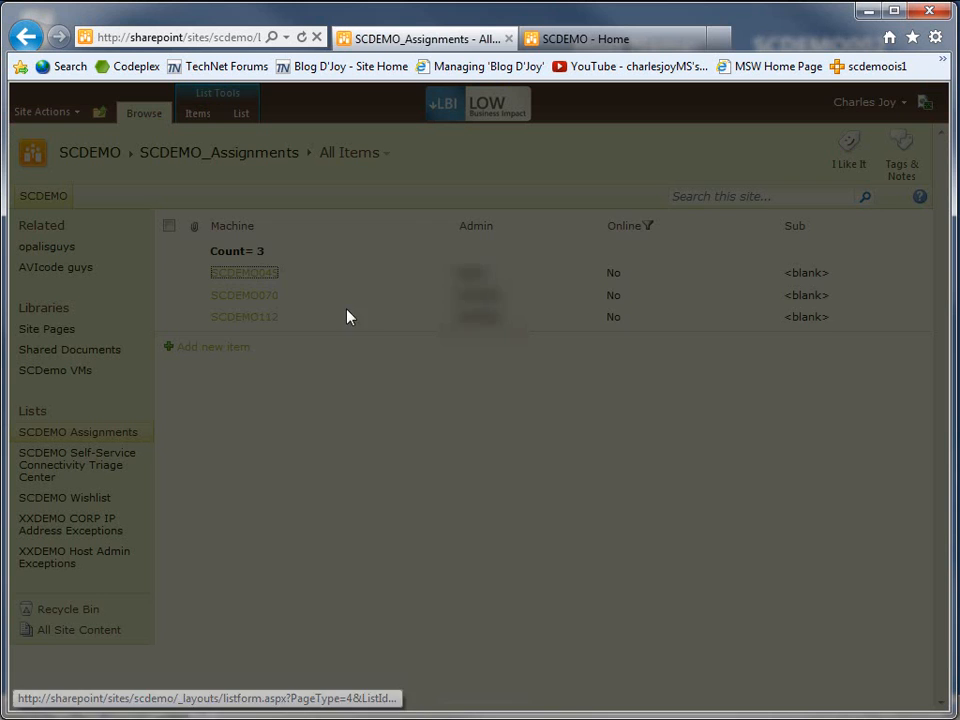
click(244, 272)
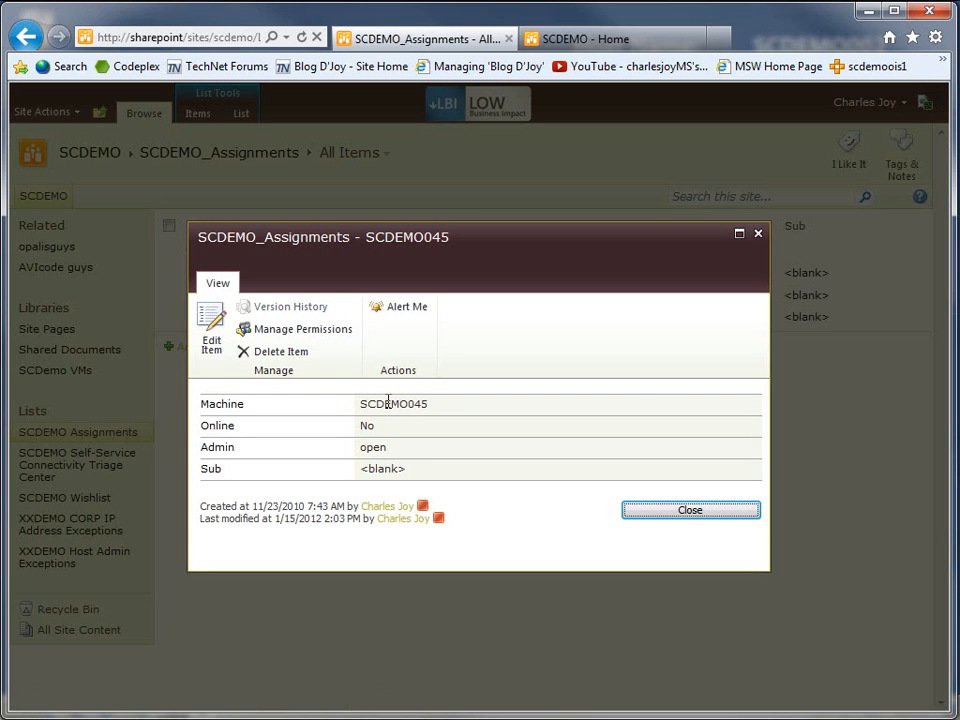
mouse_move(211, 330)
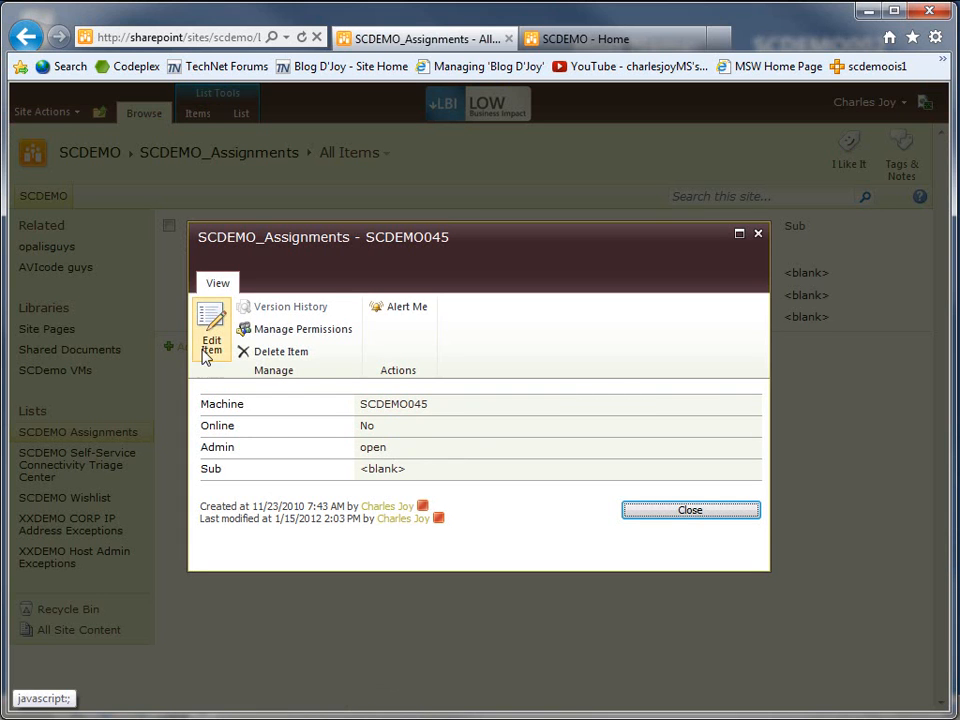
Step: Edit SCDEMO045: check Online, enter the admin alias and set Sub to Corp PG
click(211, 340)
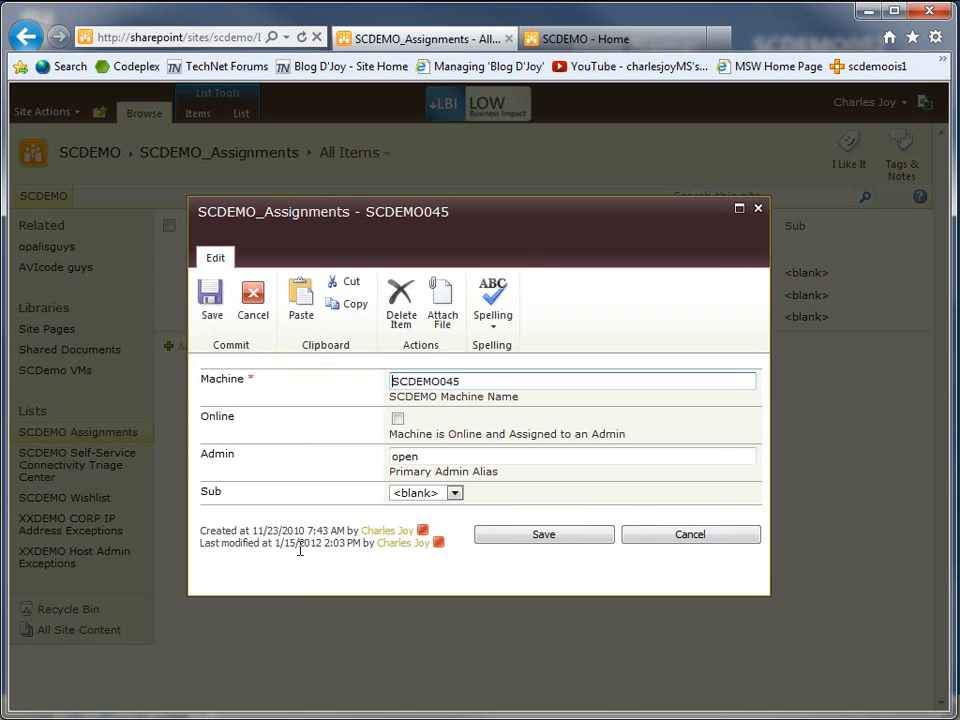
click(398, 418)
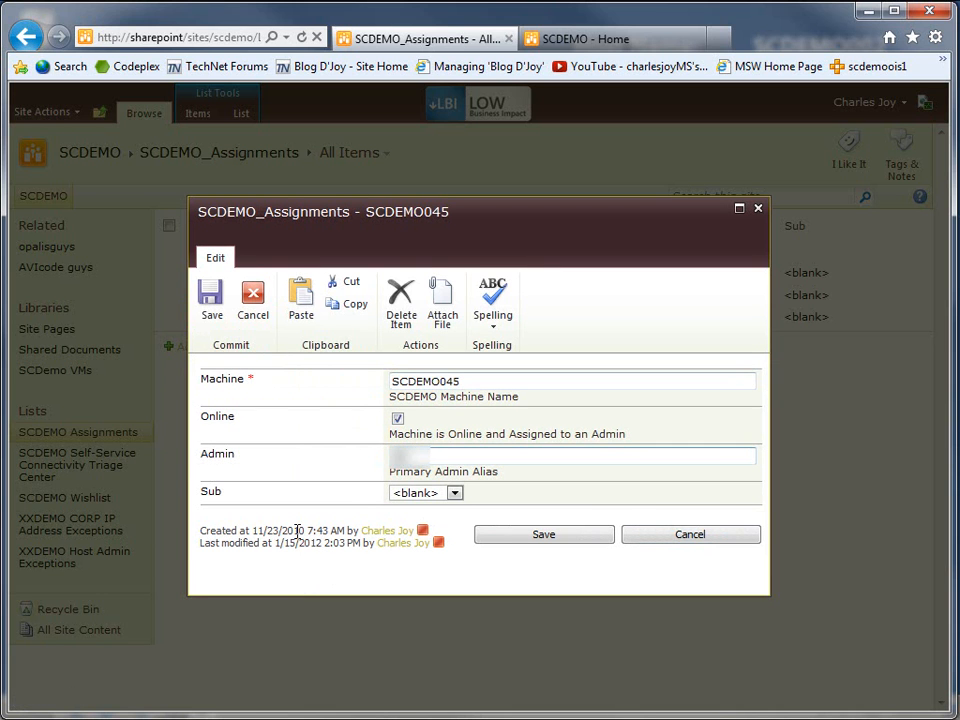
click(454, 492)
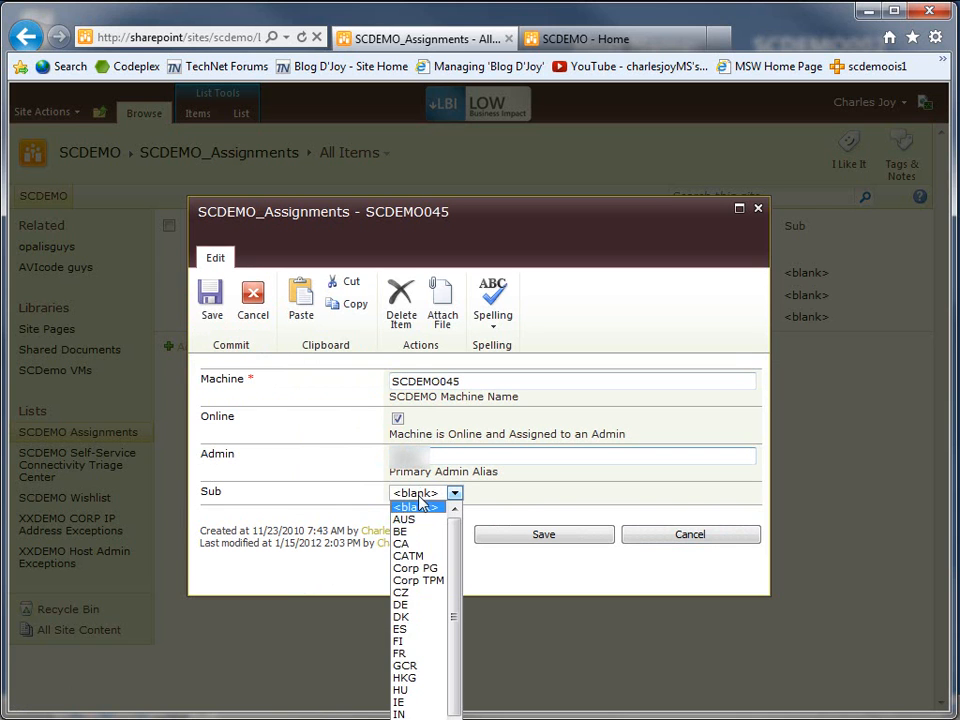
click(415, 568)
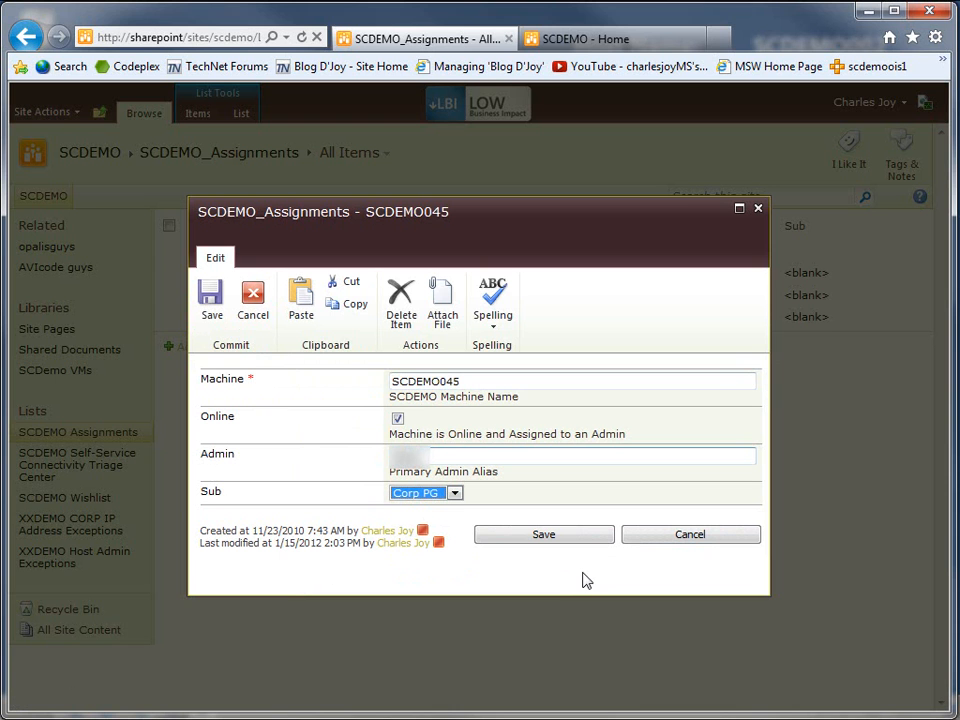
mouse_move(690, 534)
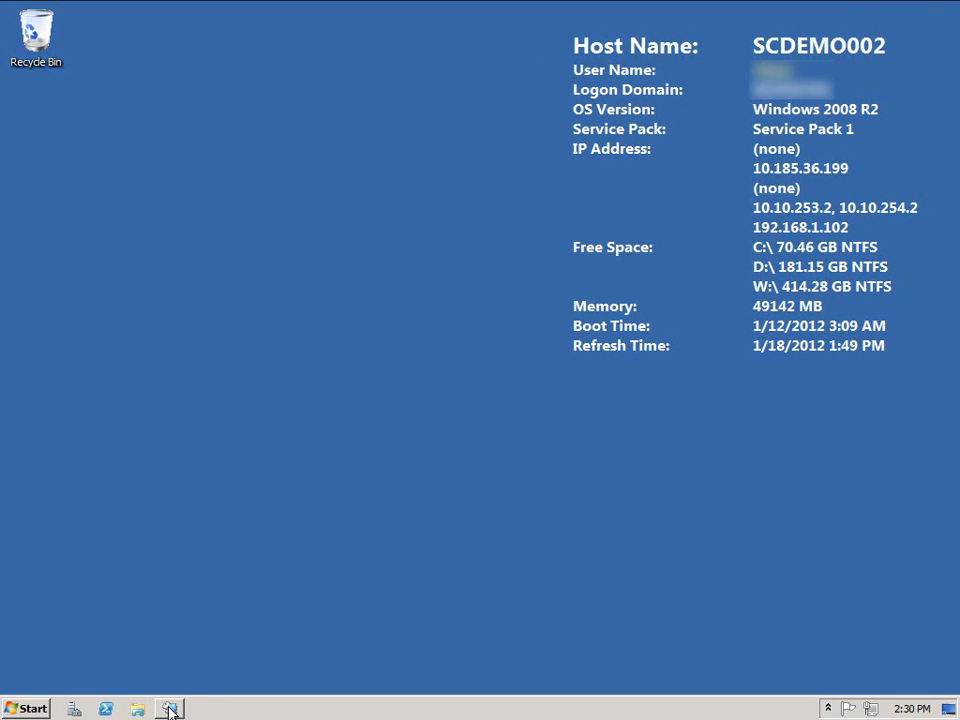
Step: In the runbook designer remote session, inspect the SharePoint list monitor's filter conditions
click(169, 708)
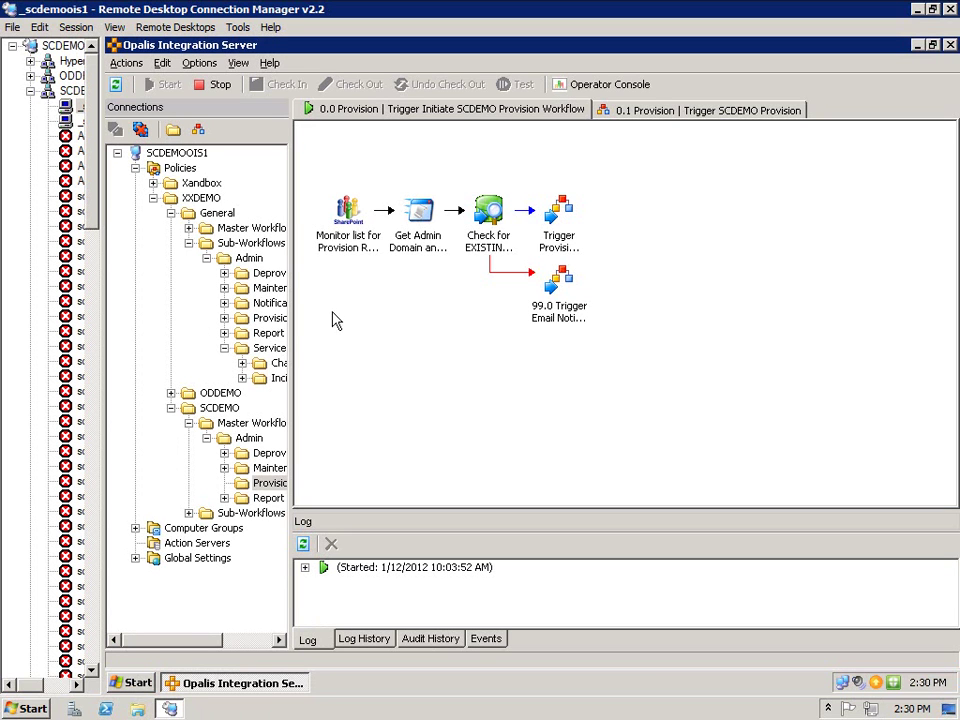
click(348, 210)
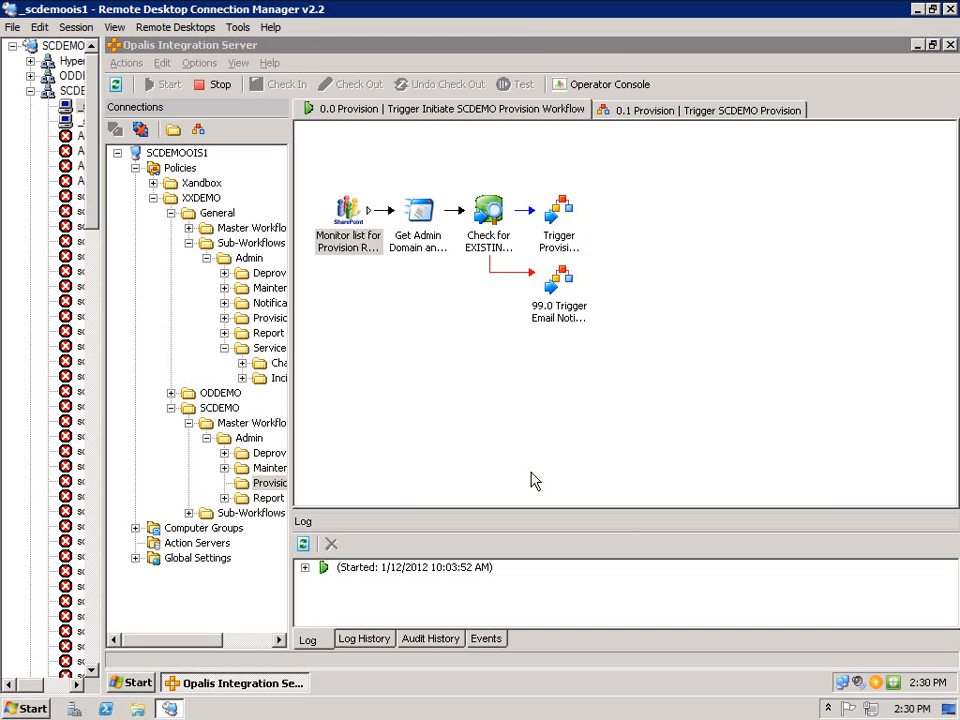
double_click(348, 210)
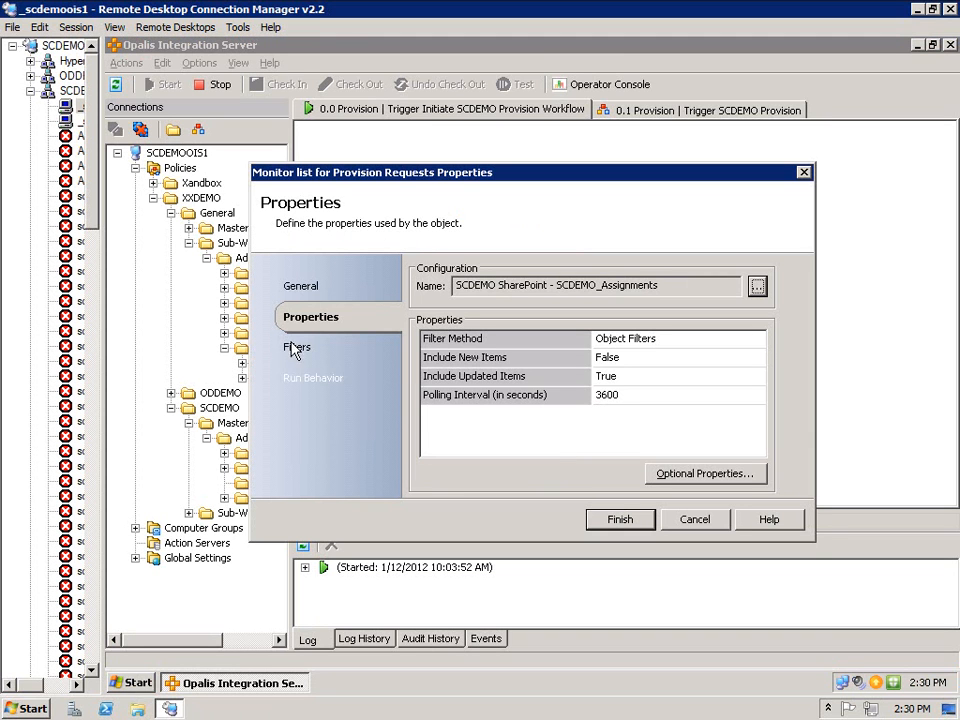
click(297, 346)
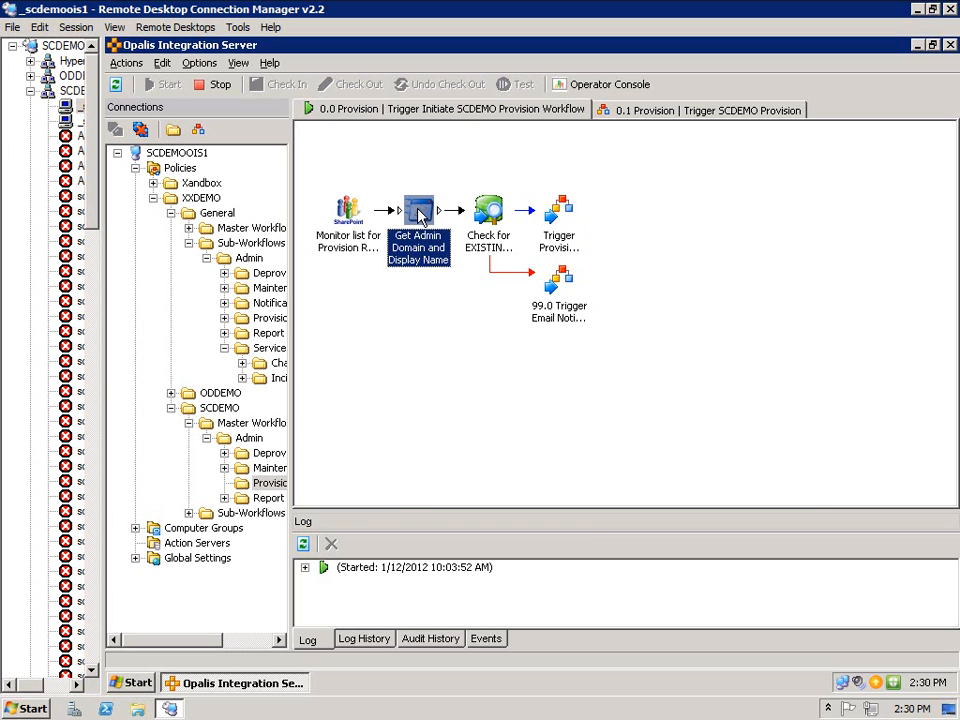
Step: Review the Get Admin Domain script's published data (alias, domain, display name) and cancel
double_click(418, 210)
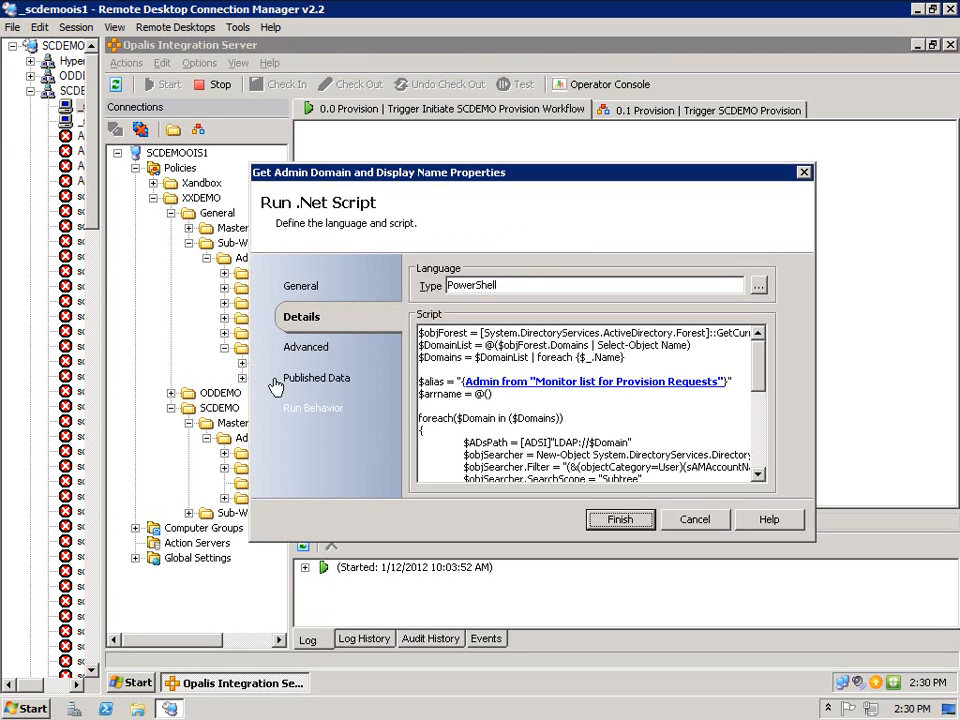
click(322, 377)
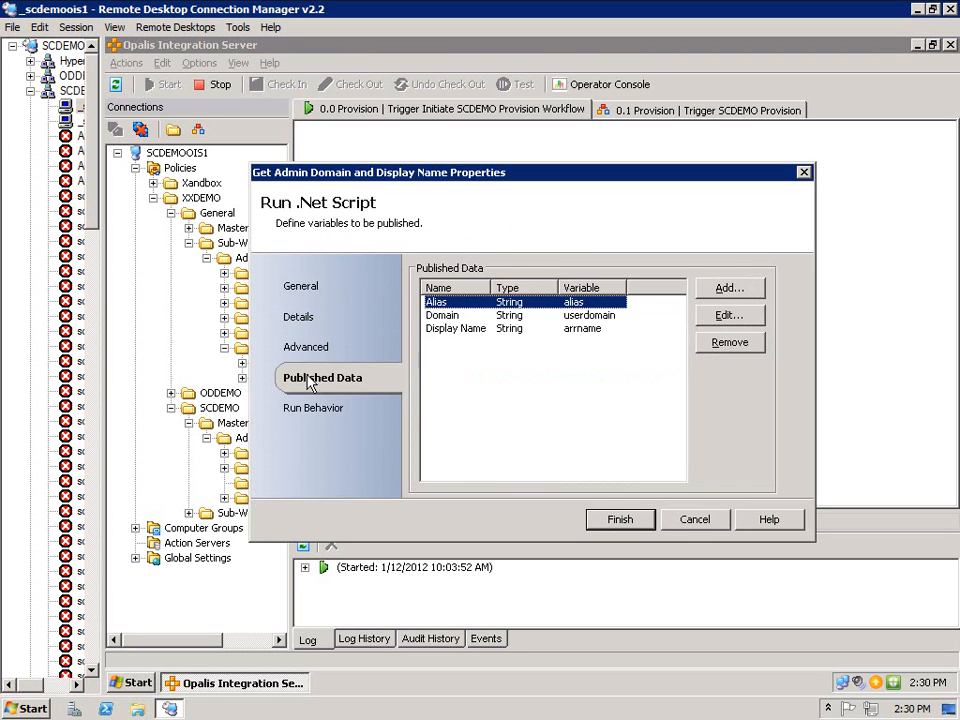
mouse_move(448, 328)
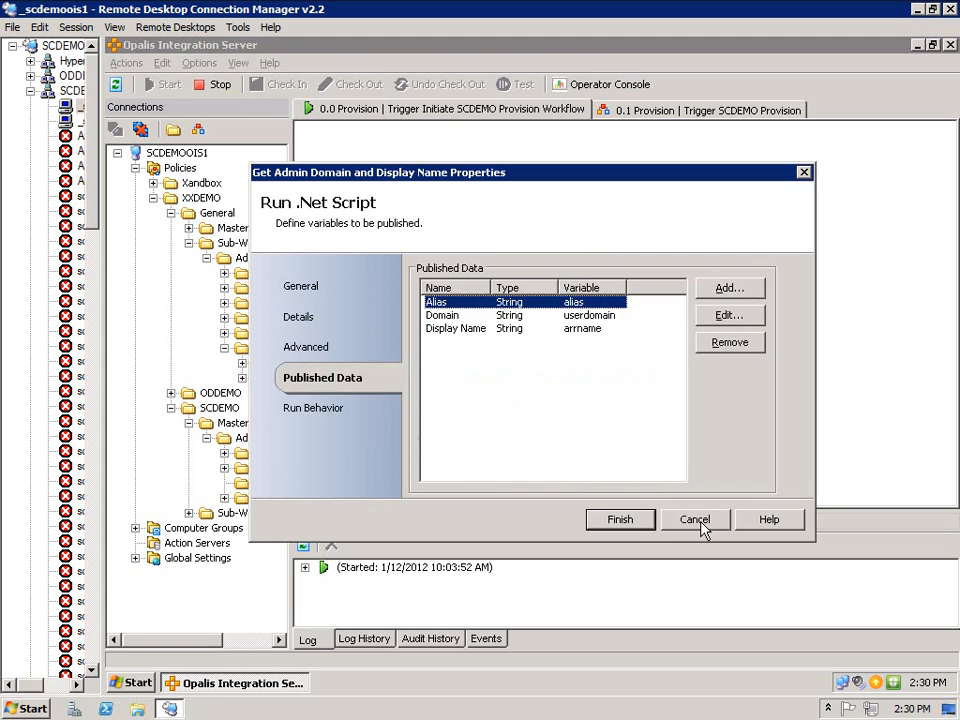
click(695, 519)
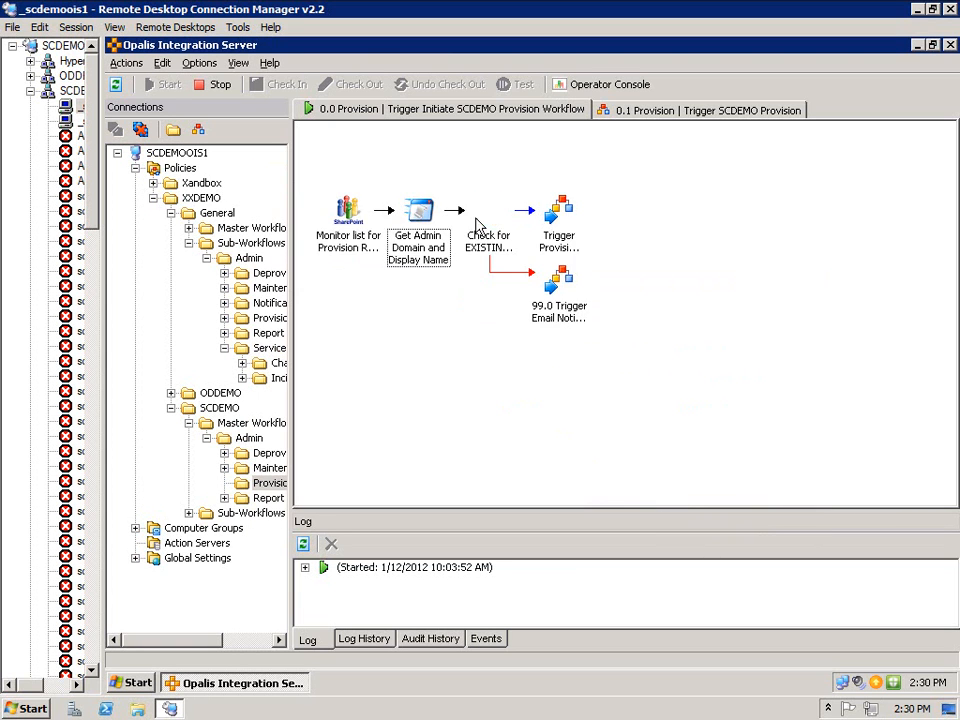
Step: Display the 0.1 Provision | Trigger SCDEMO Provision runbook with its trigger steps and incident branch
click(489, 210)
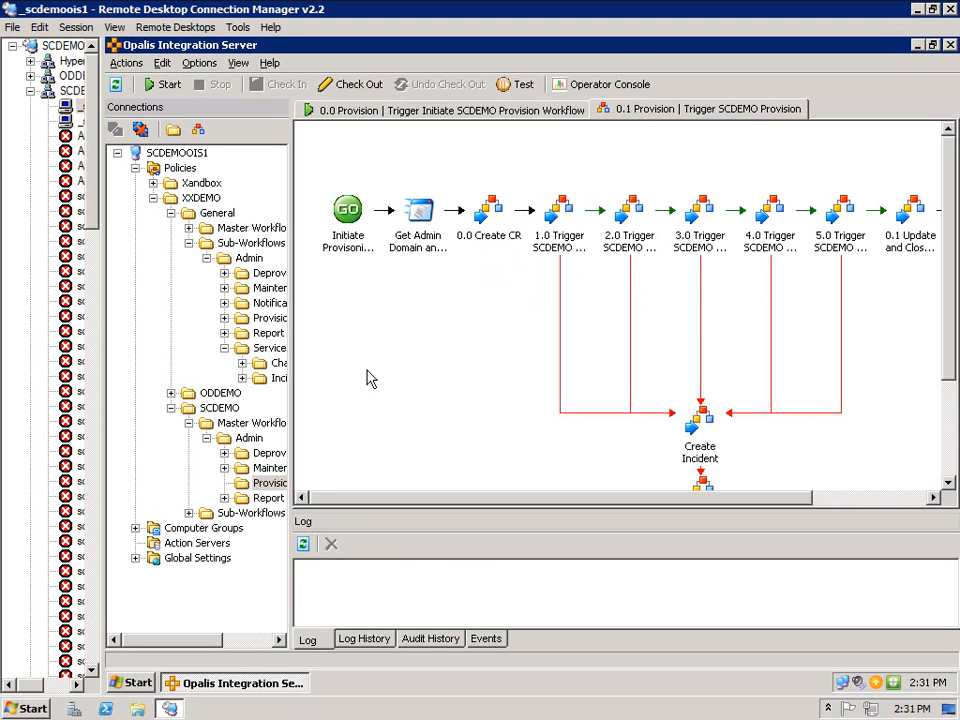
mouse_move(424, 300)
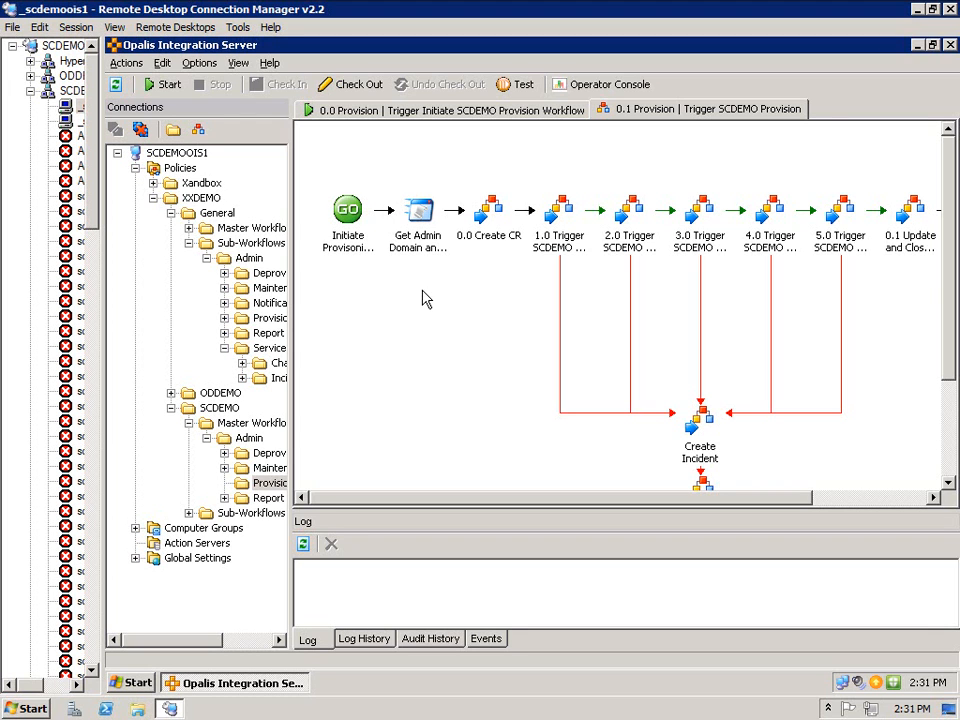
mouse_move(419, 280)
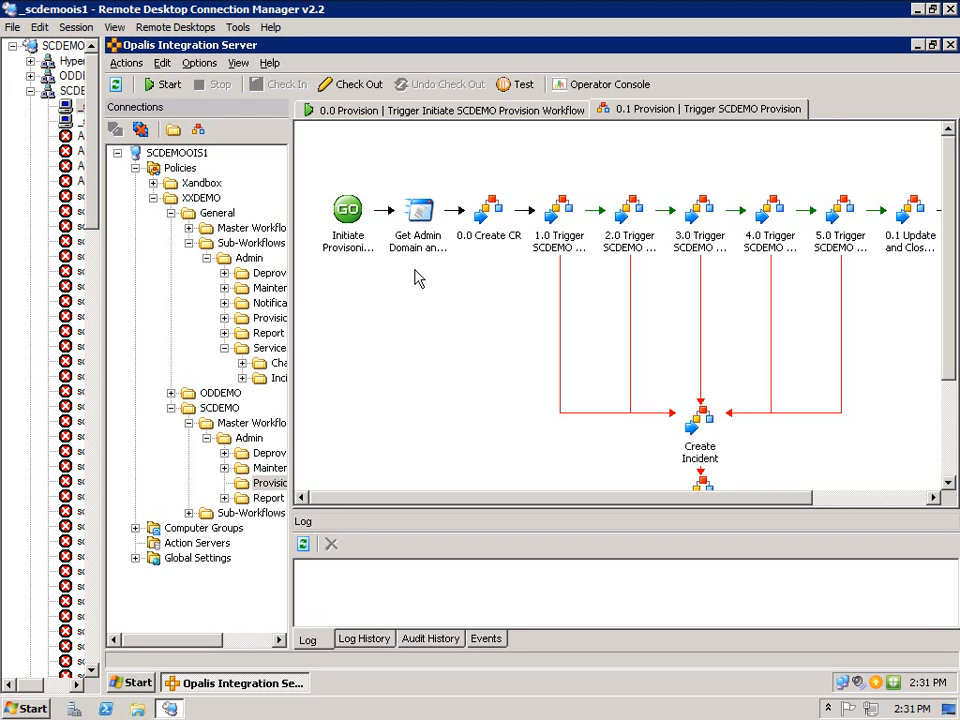
Step: Return to the Opalis Host Configuration change request runbook after the All Change Requests list
click(489, 210)
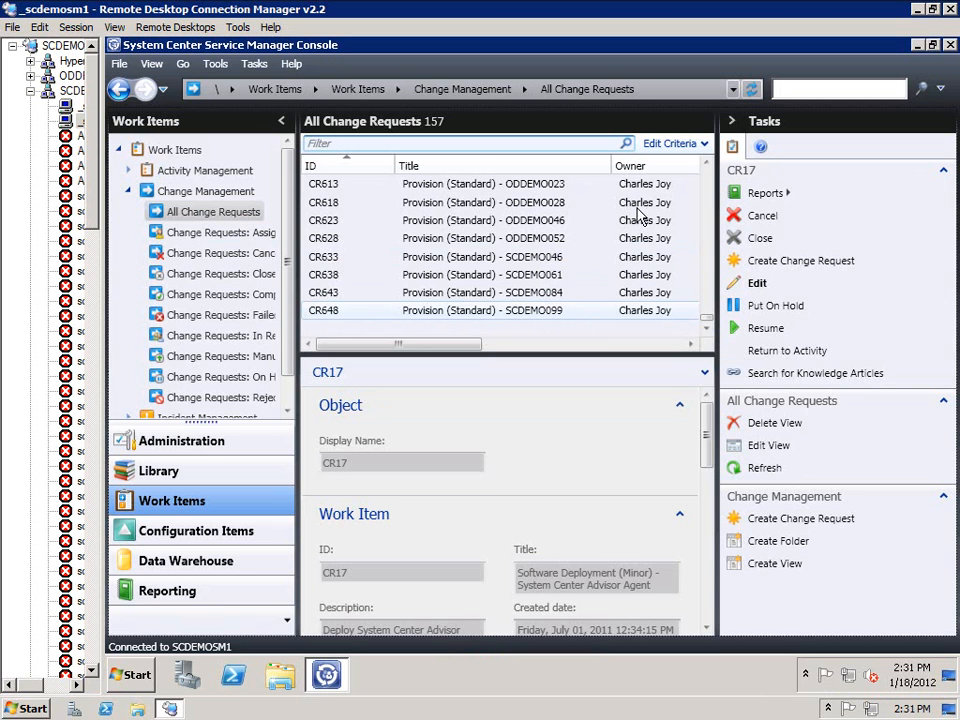
mouse_move(542, 322)
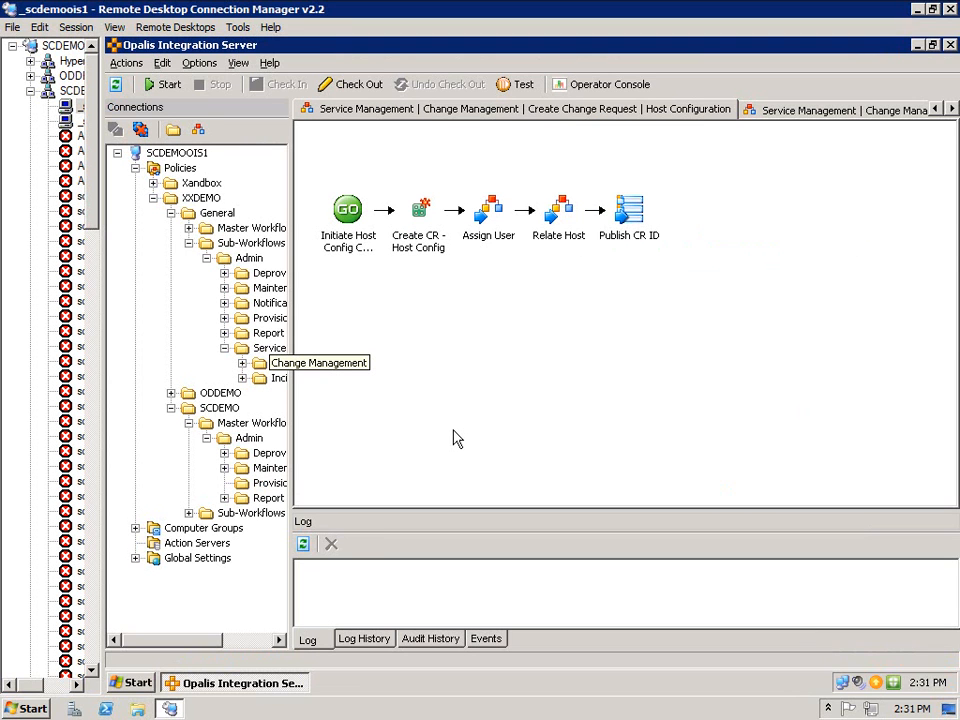
mouse_move(400, 390)
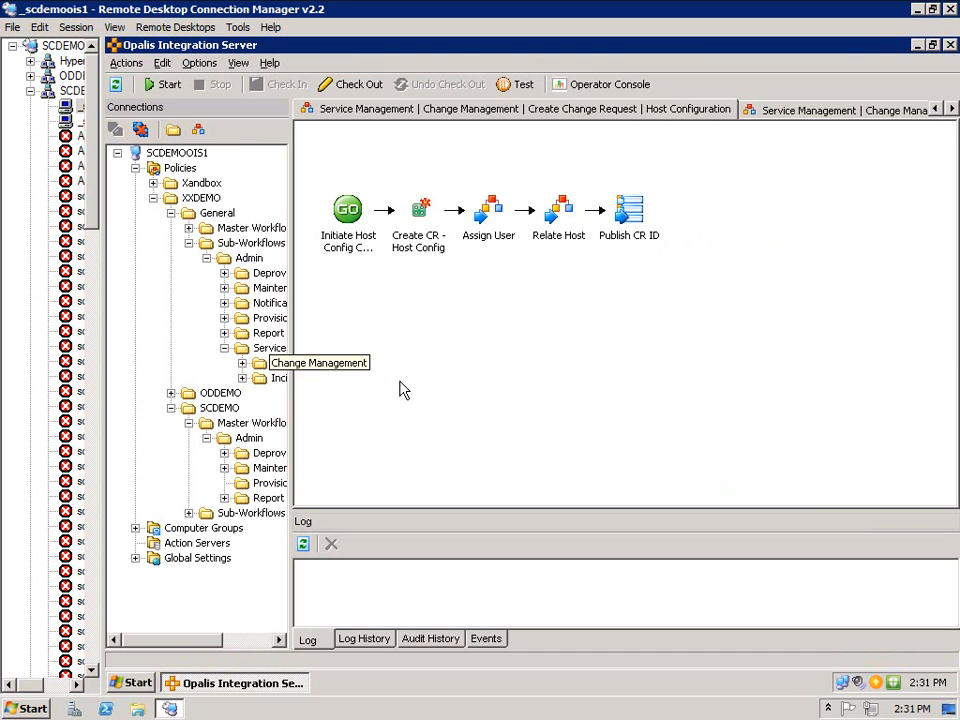
Step: Inspect the start step and the create change request step's Fields list, cancelling without changes
double_click(347, 210)
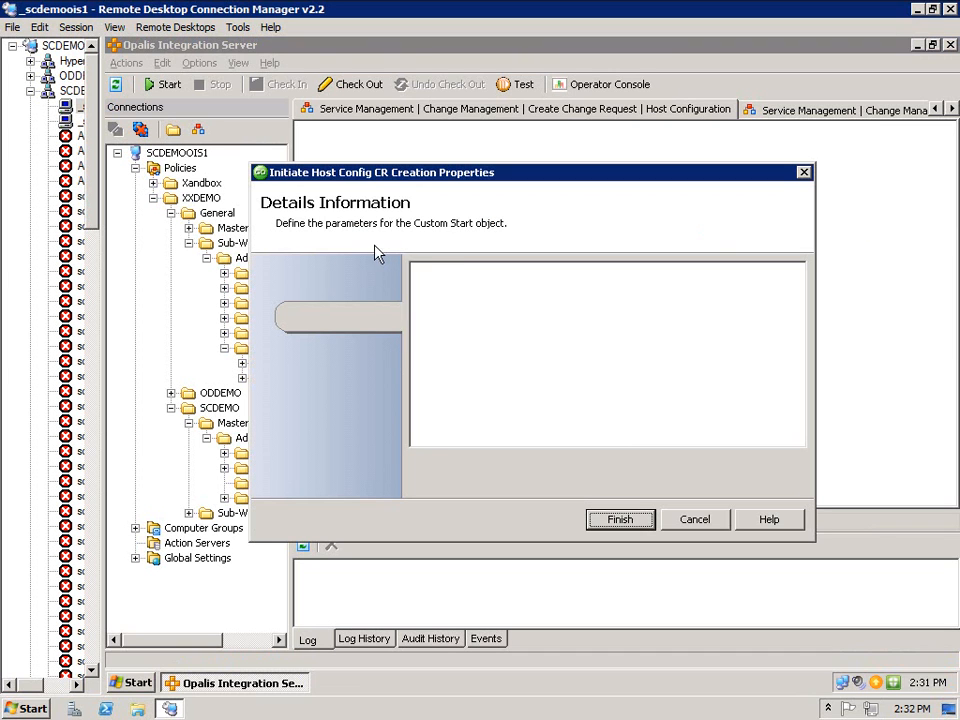
click(301, 316)
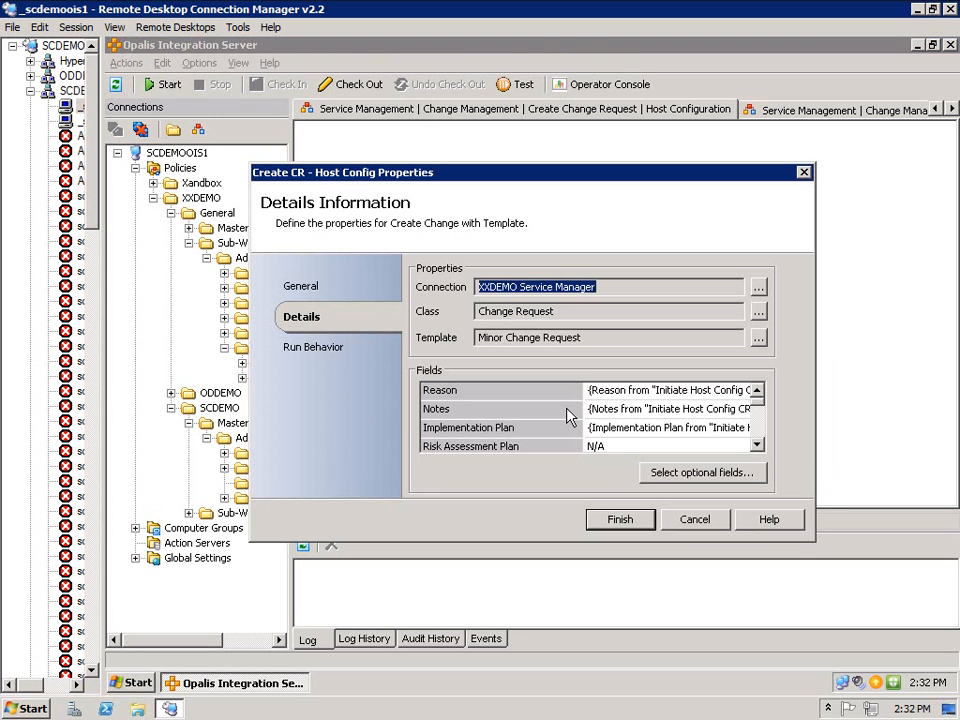
mouse_move(555, 415)
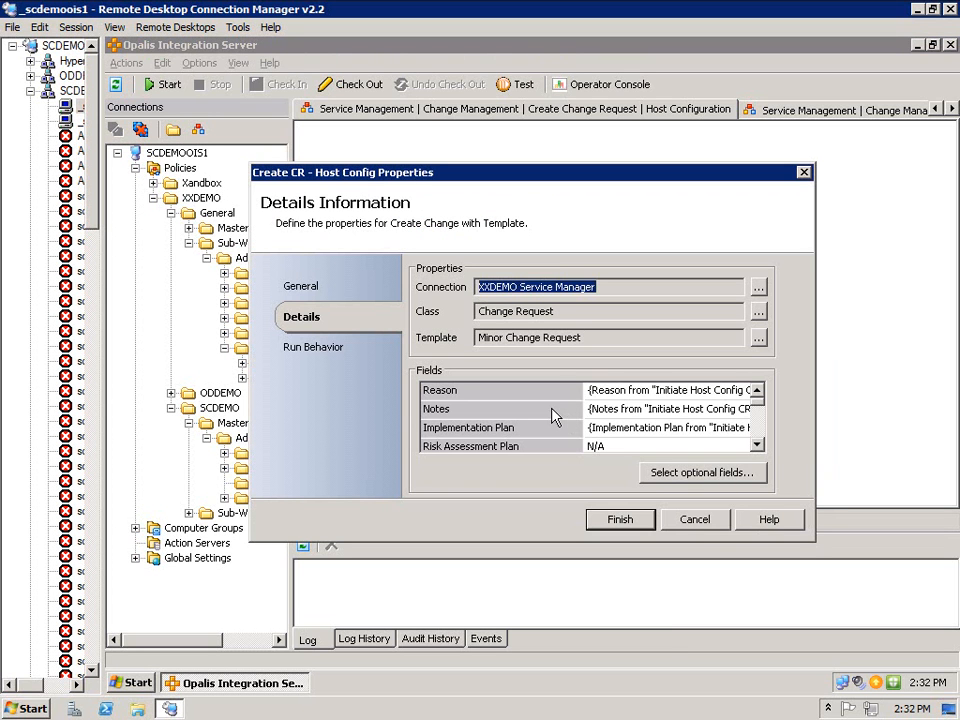
mouse_move(762, 408)
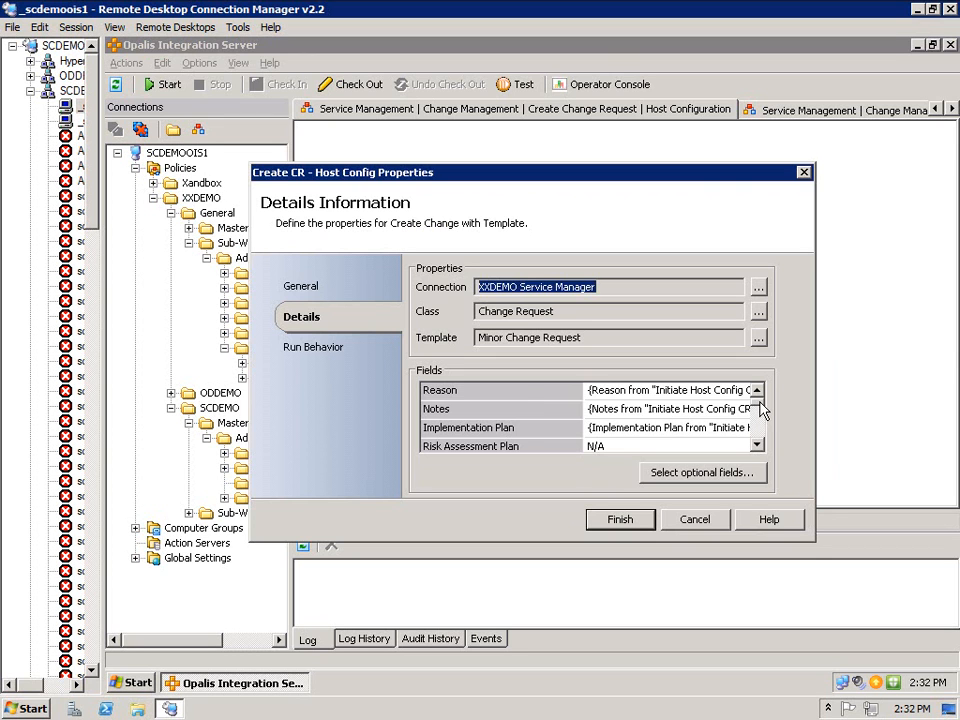
scroll(down, 3)
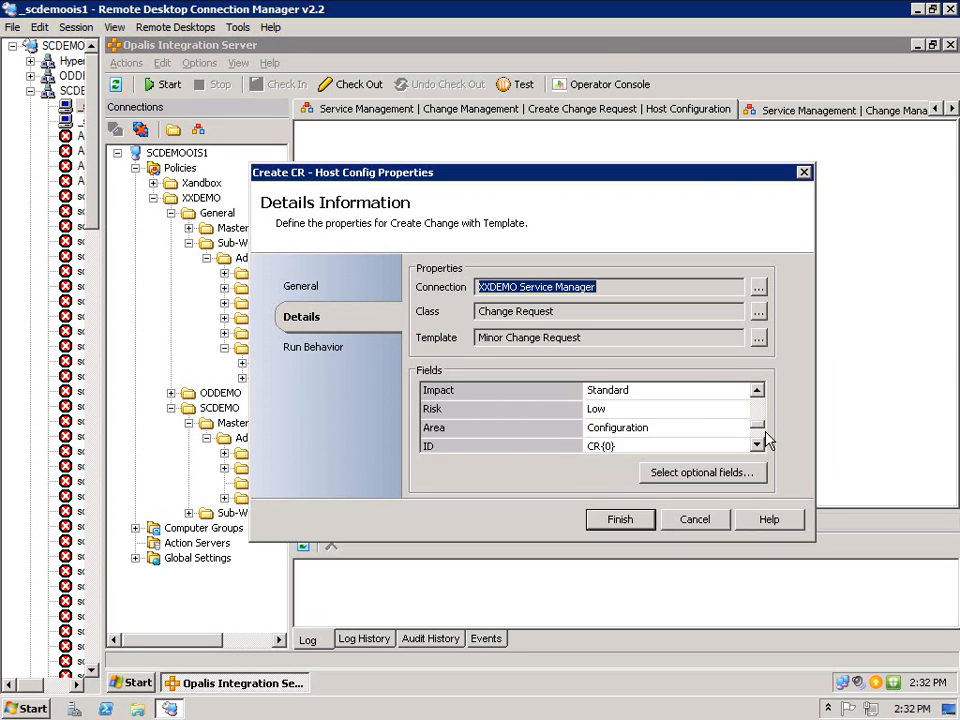
scroll(up, 3)
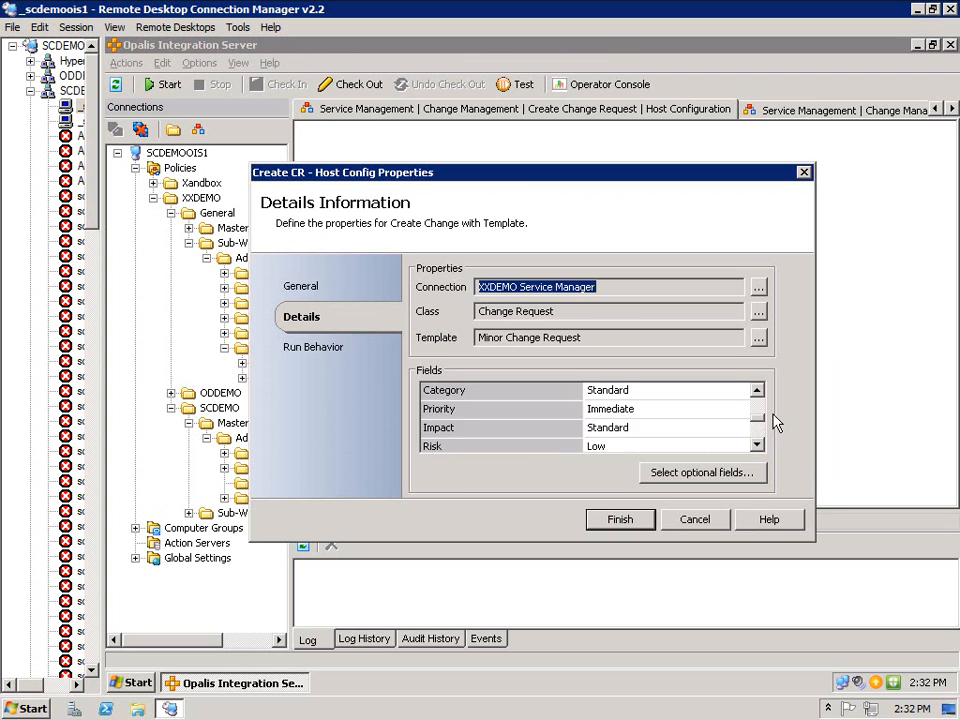
scroll(down, 3)
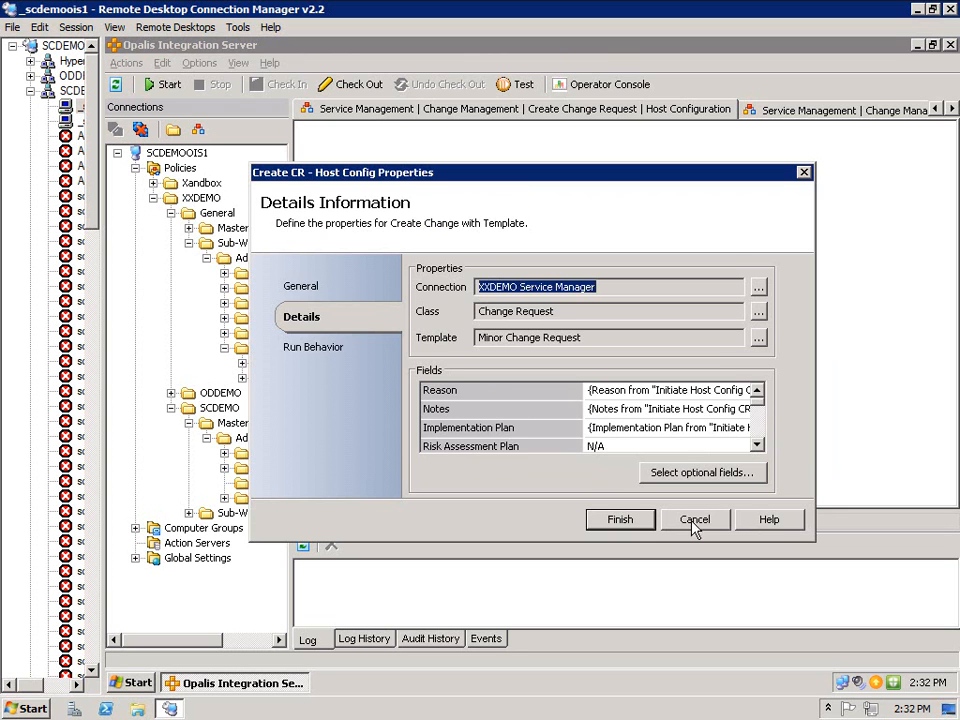
click(695, 519)
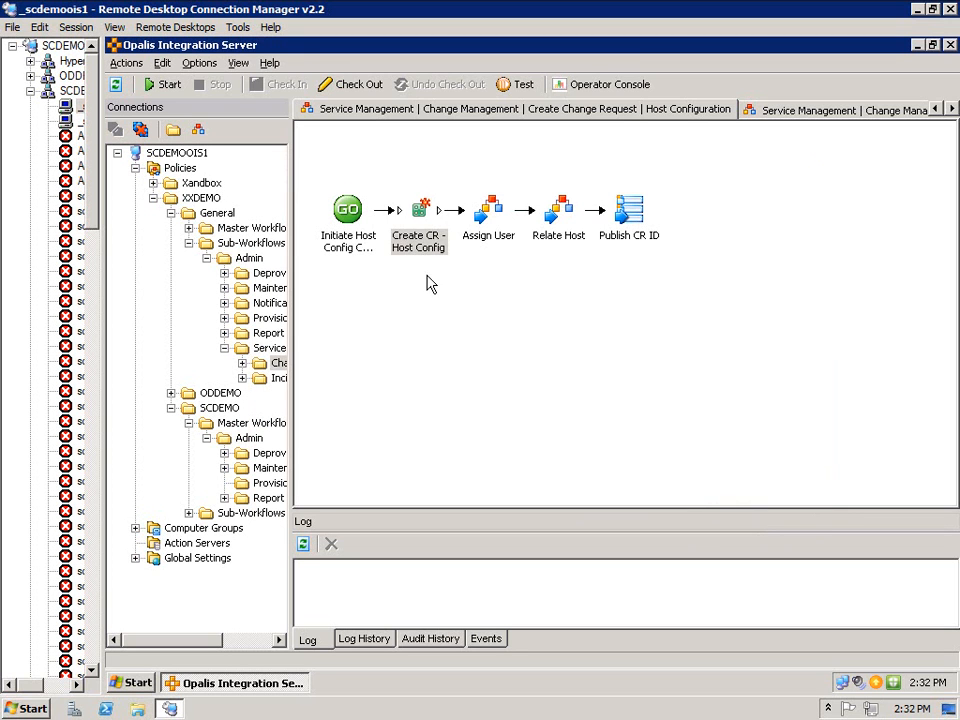
Step: In the SCDEMO provisioning runbook, walk through the trigger steps up to the 5.0 trigger
click(489, 210)
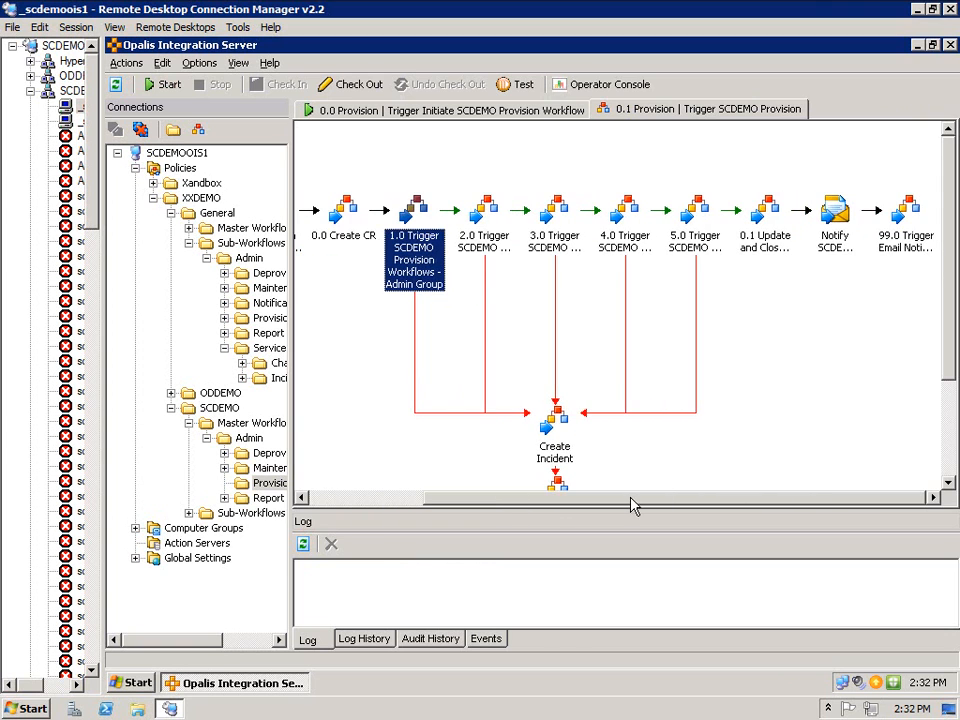
mouse_move(528, 156)
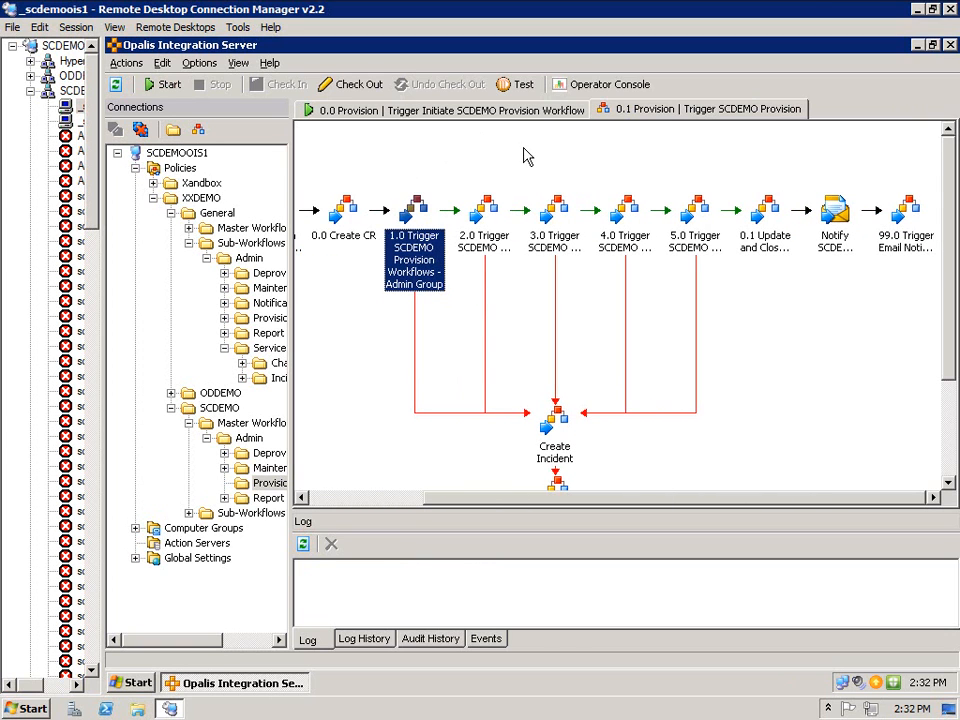
mouse_move(414, 213)
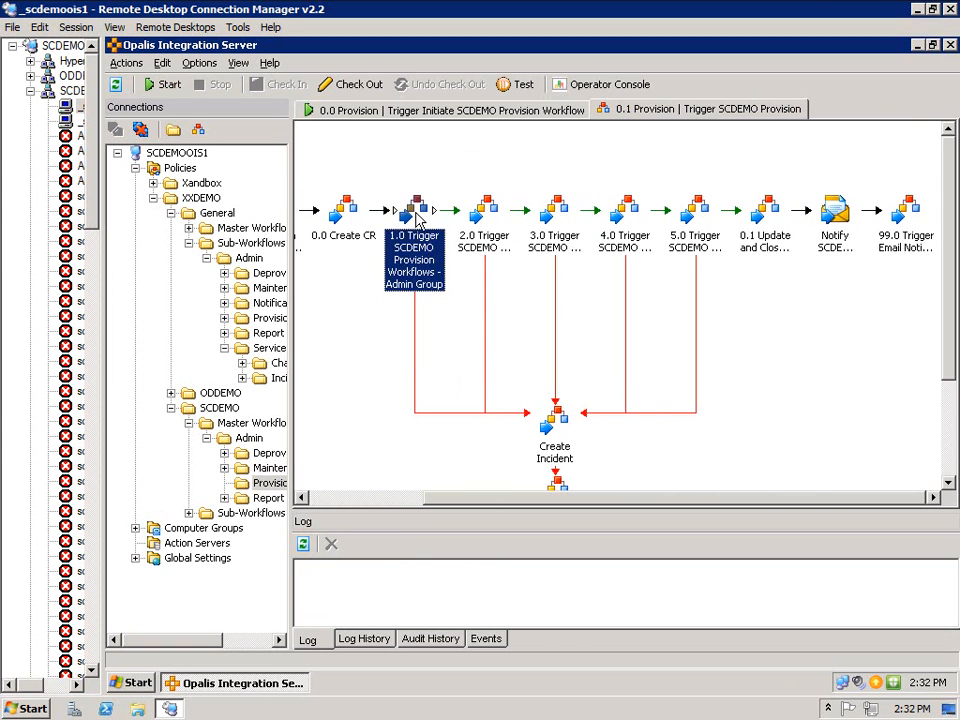
mouse_move(400, 290)
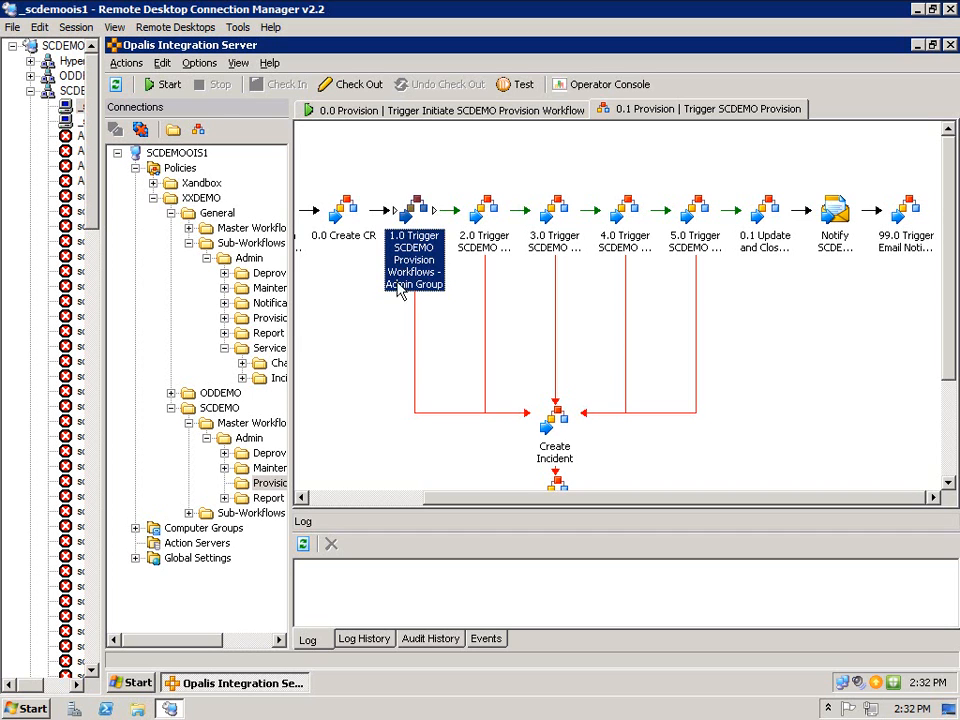
mouse_move(467, 238)
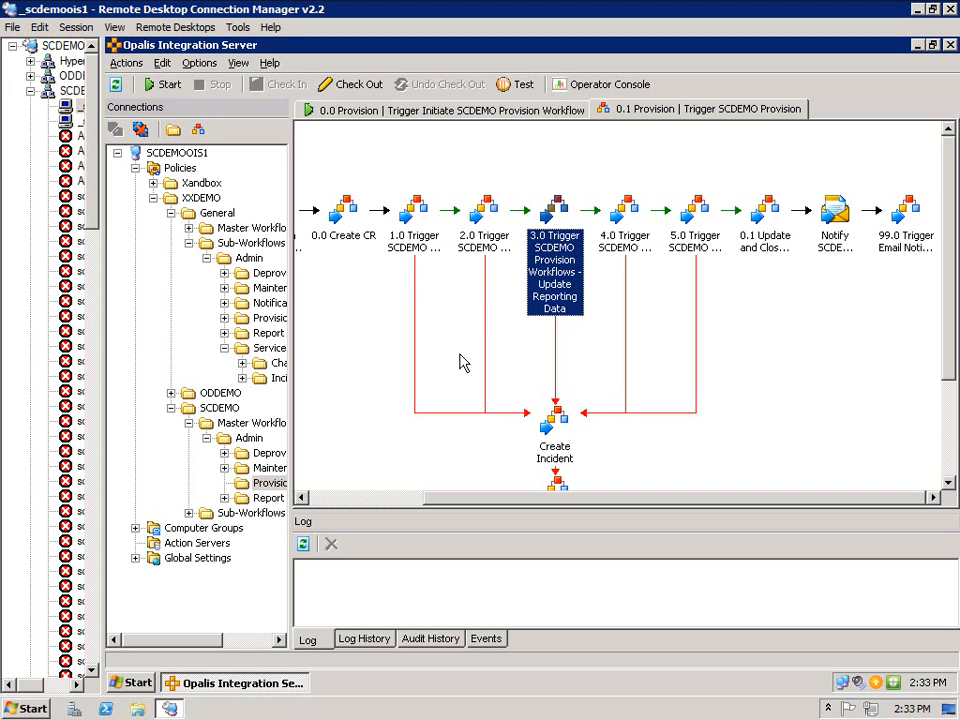
mouse_move(475, 358)
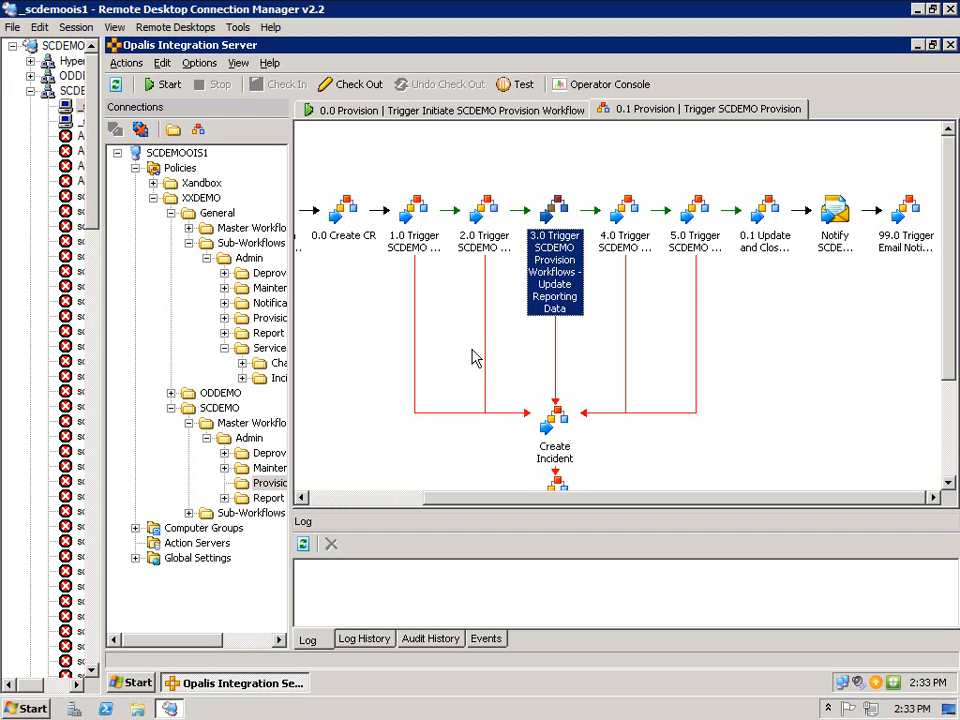
mouse_move(590, 338)
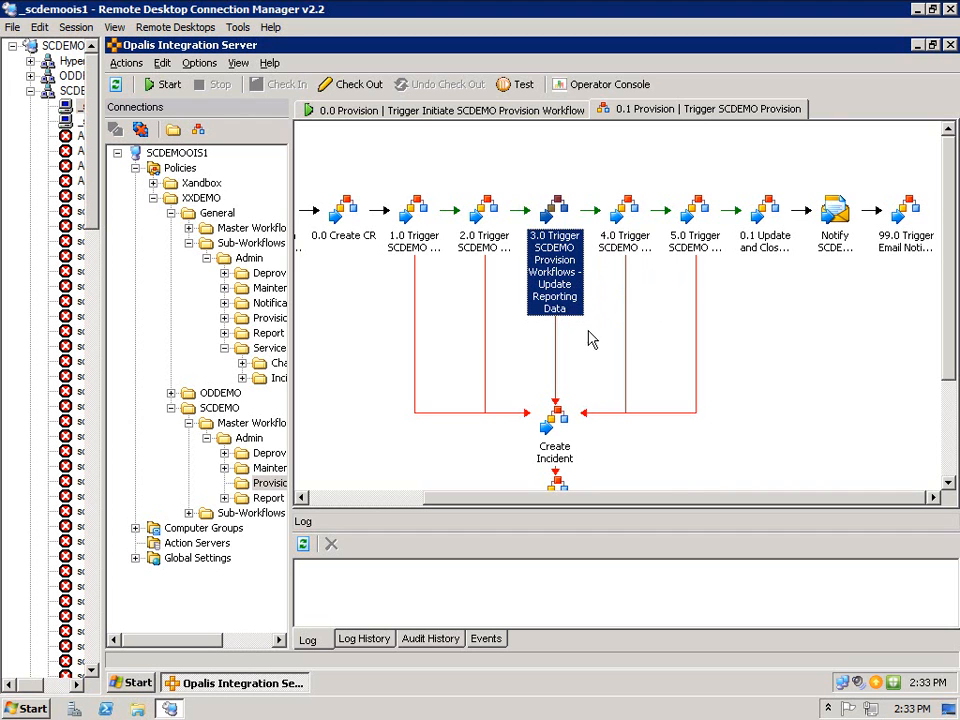
mouse_move(598, 344)
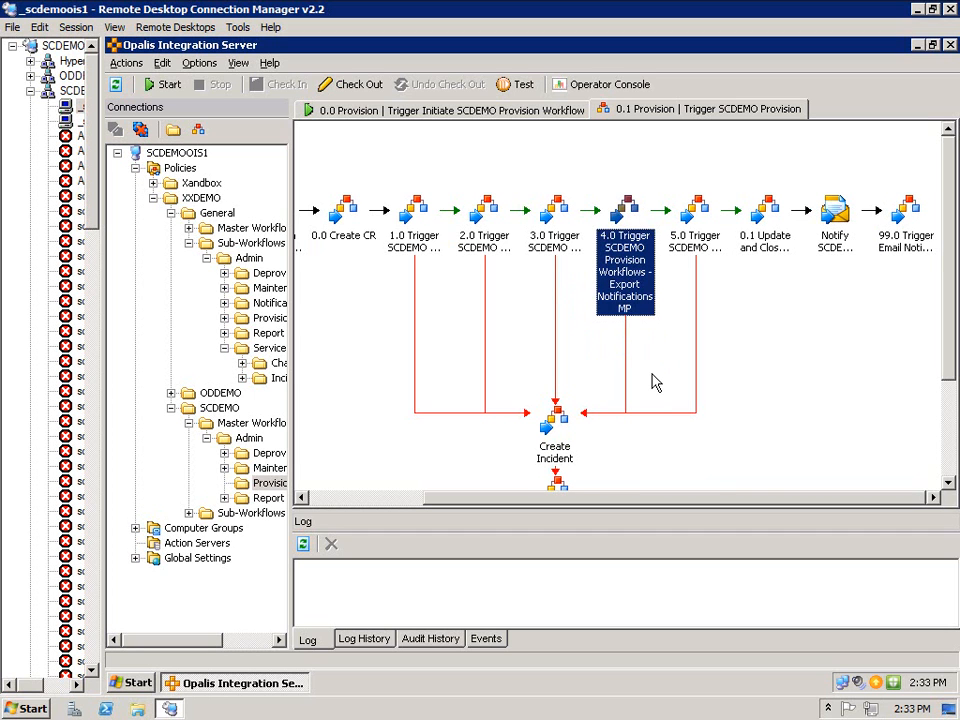
mouse_move(695, 250)
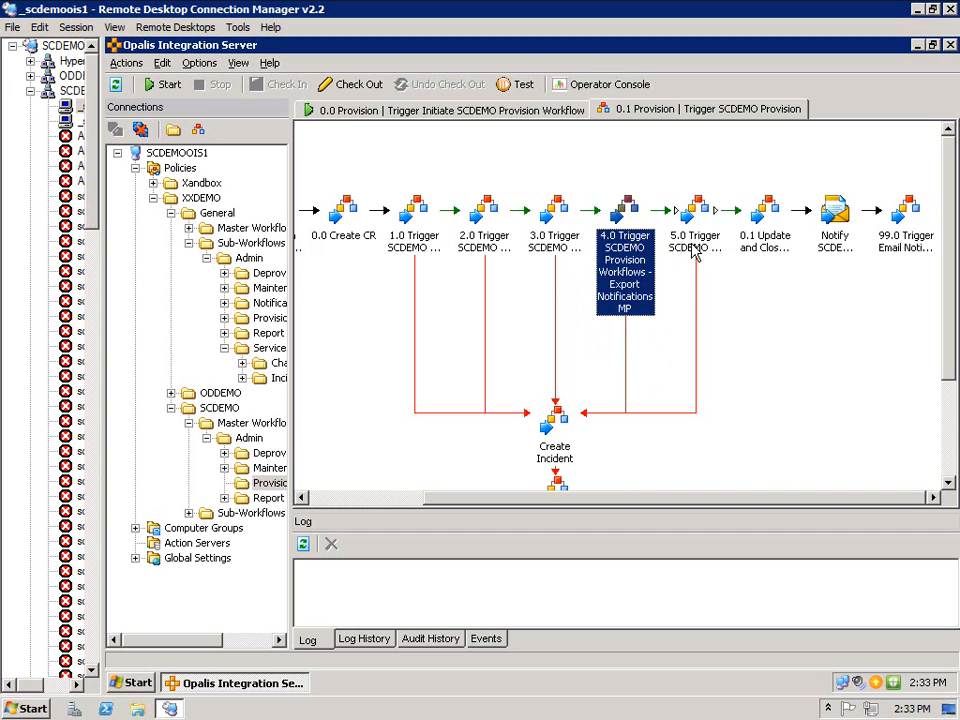
click(694, 210)
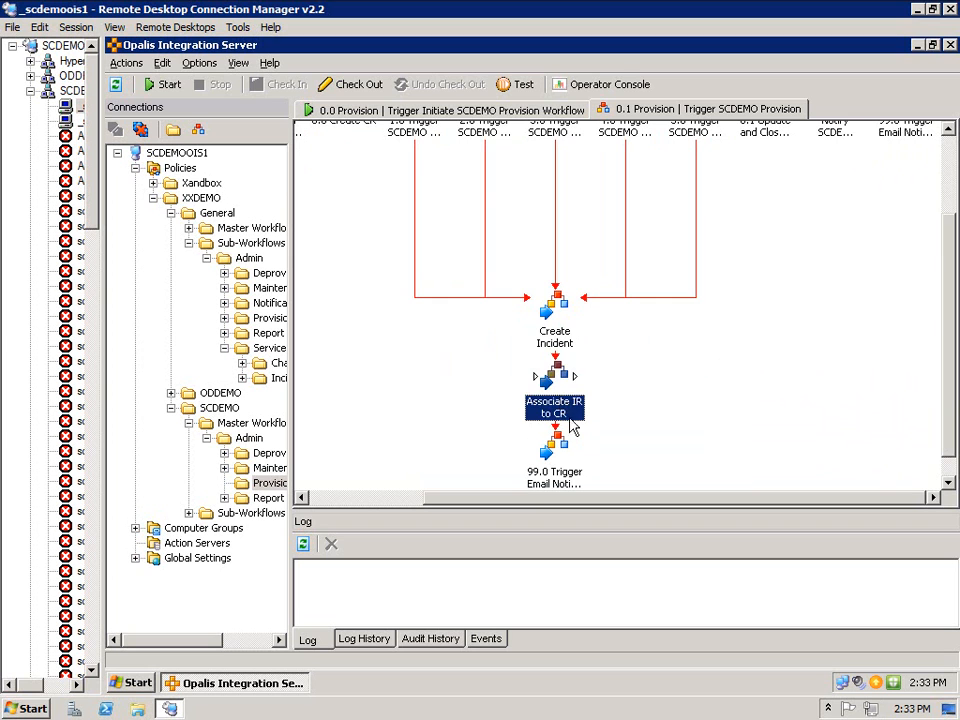
click(554, 477)
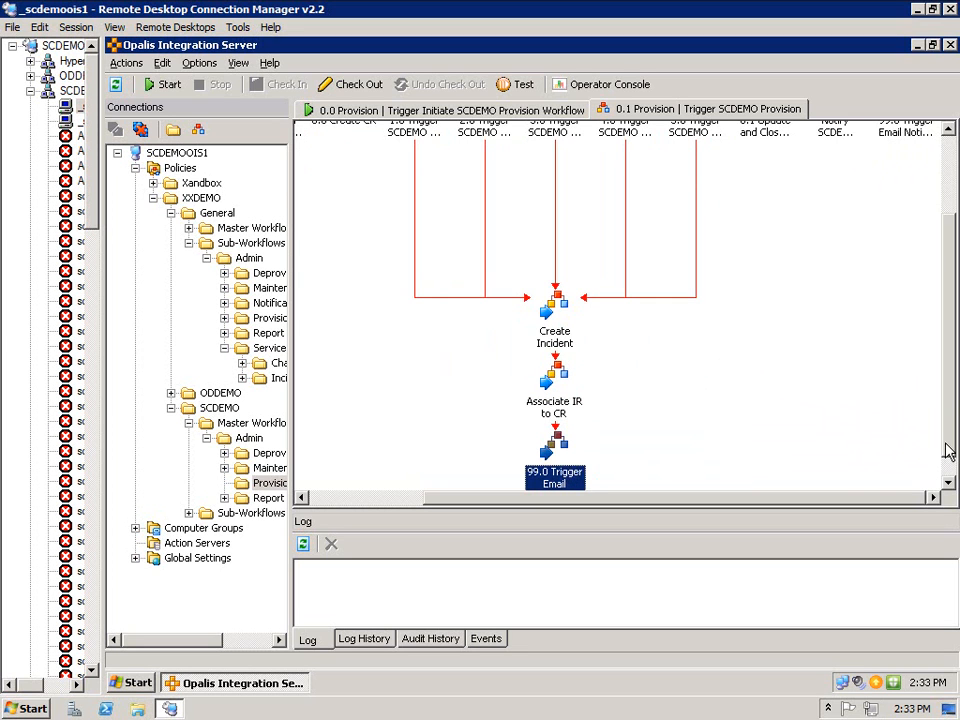
scroll(up, 3)
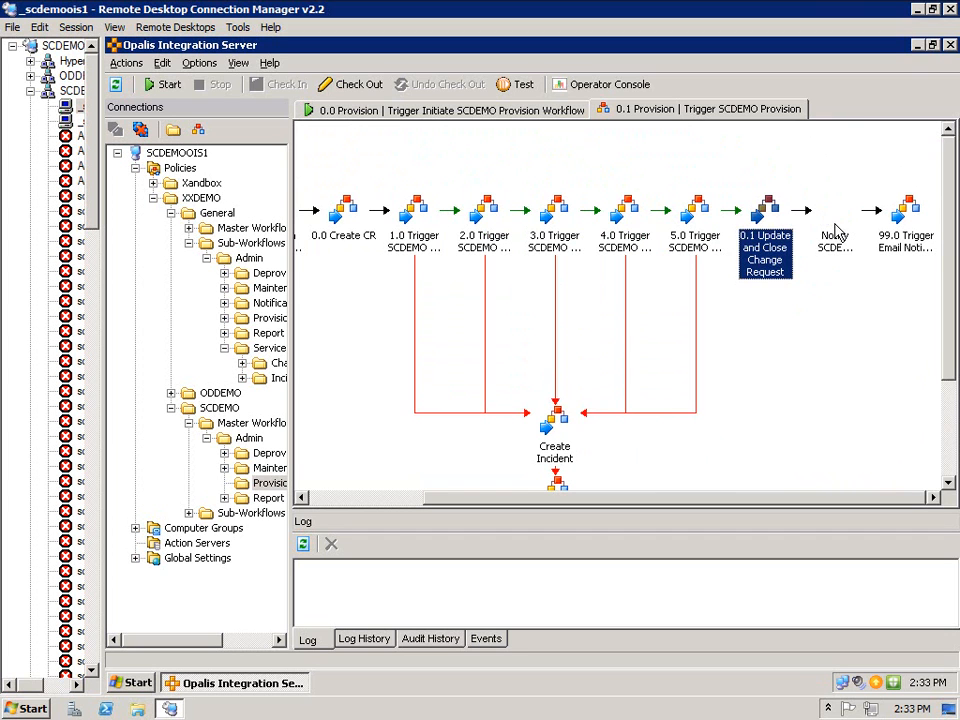
double_click(834, 210)
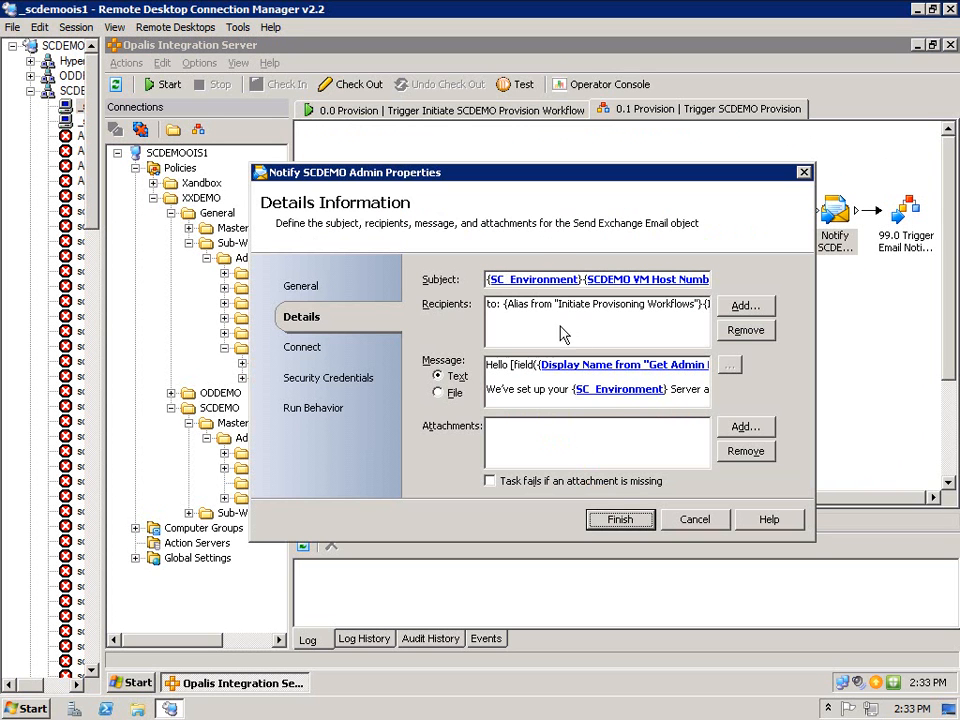
click(729, 364)
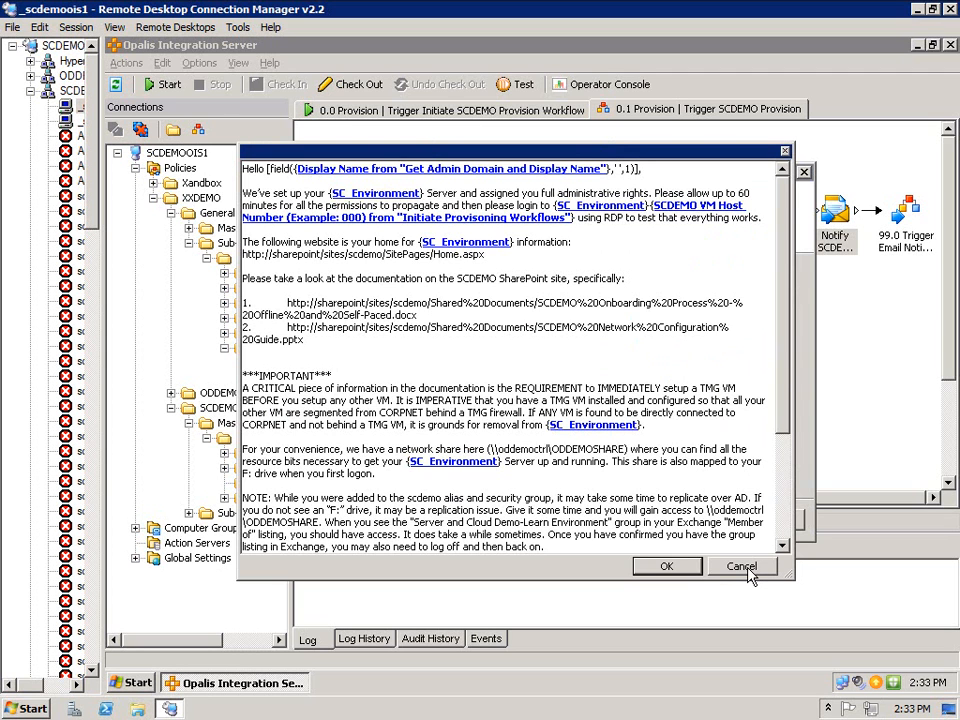
click(742, 566)
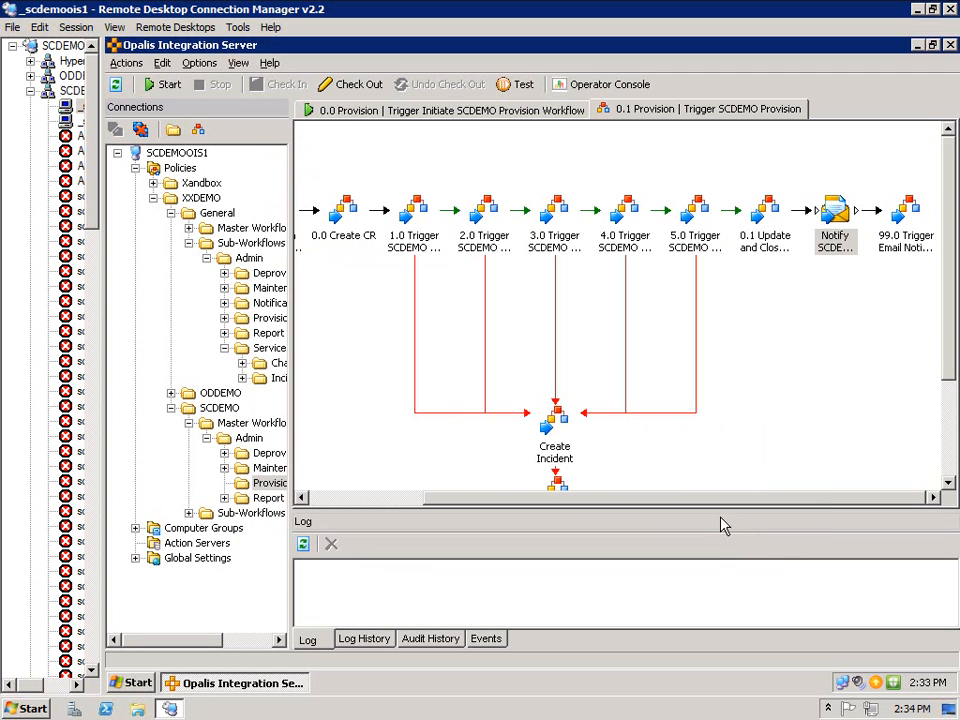
click(905, 210)
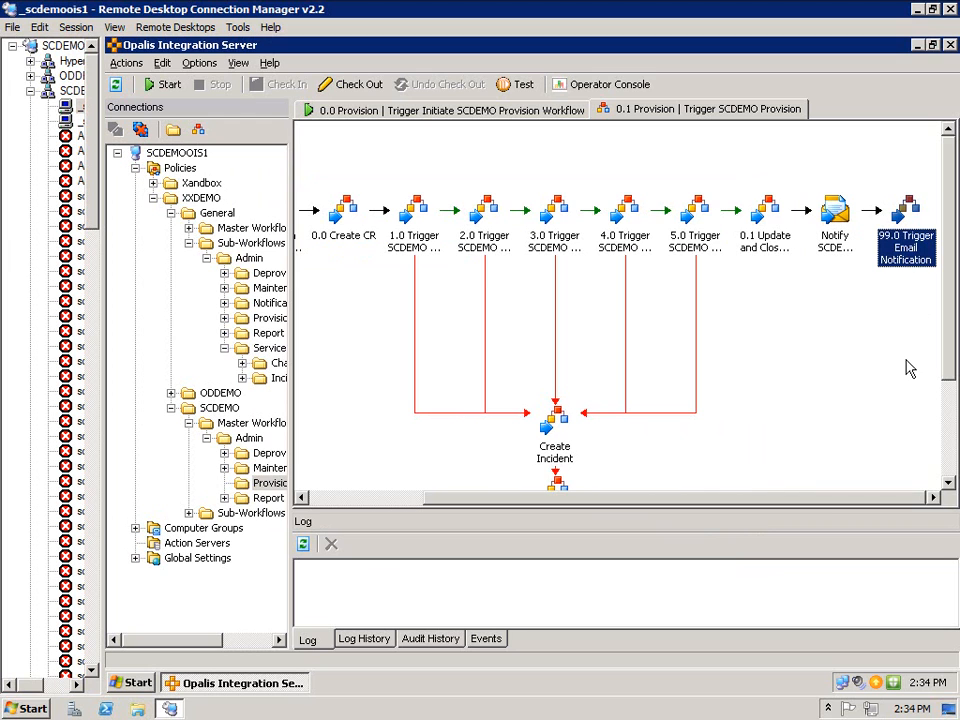
mouse_move(888, 373)
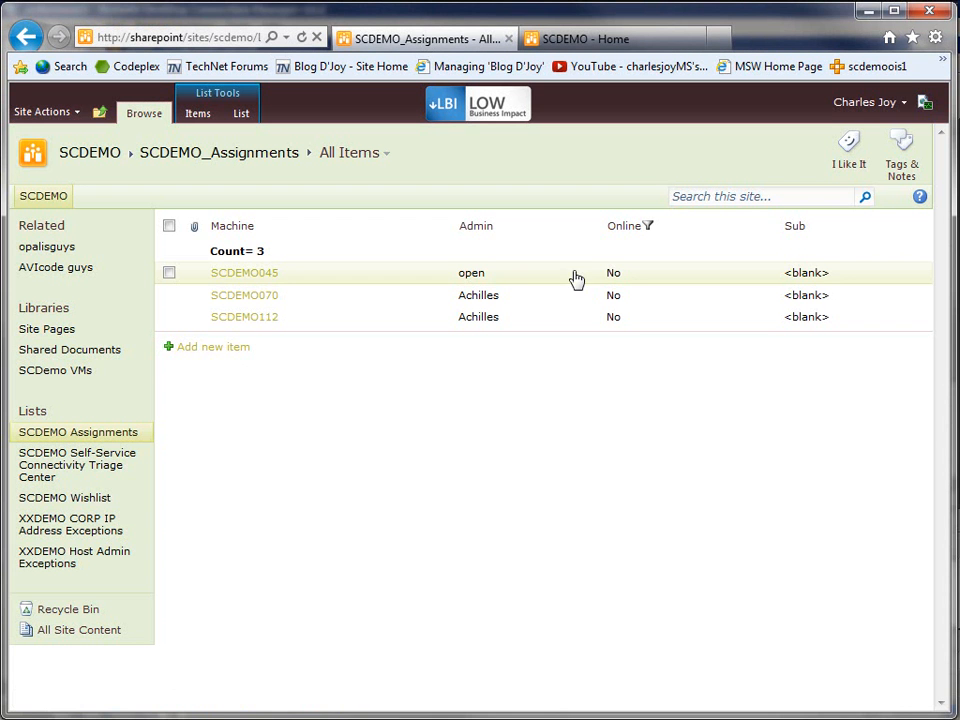
mouse_move(394, 413)
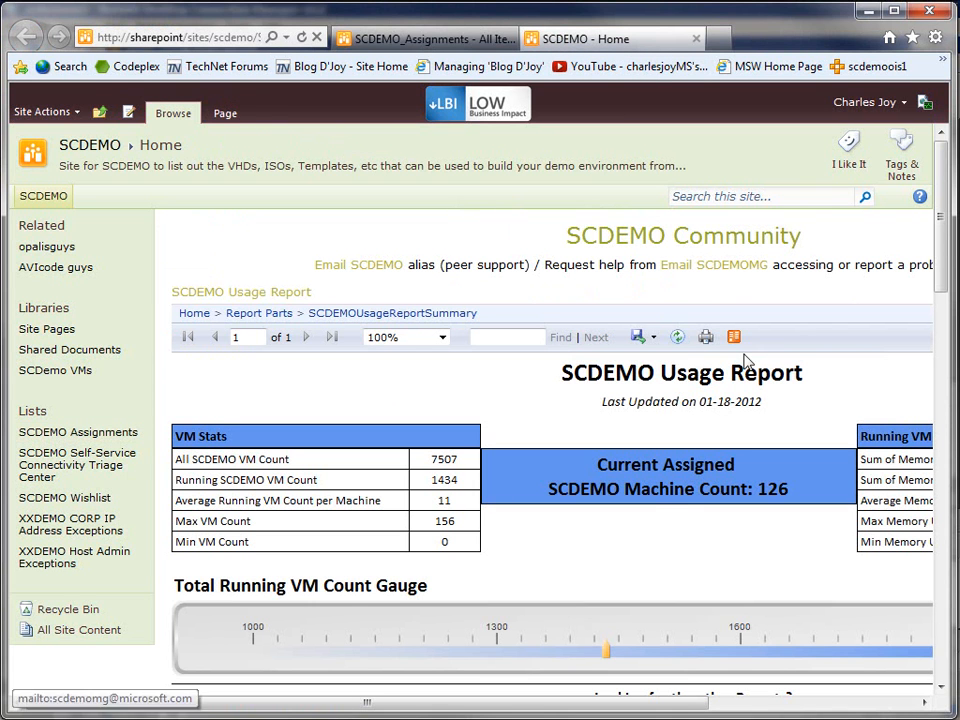
mouse_move(740, 547)
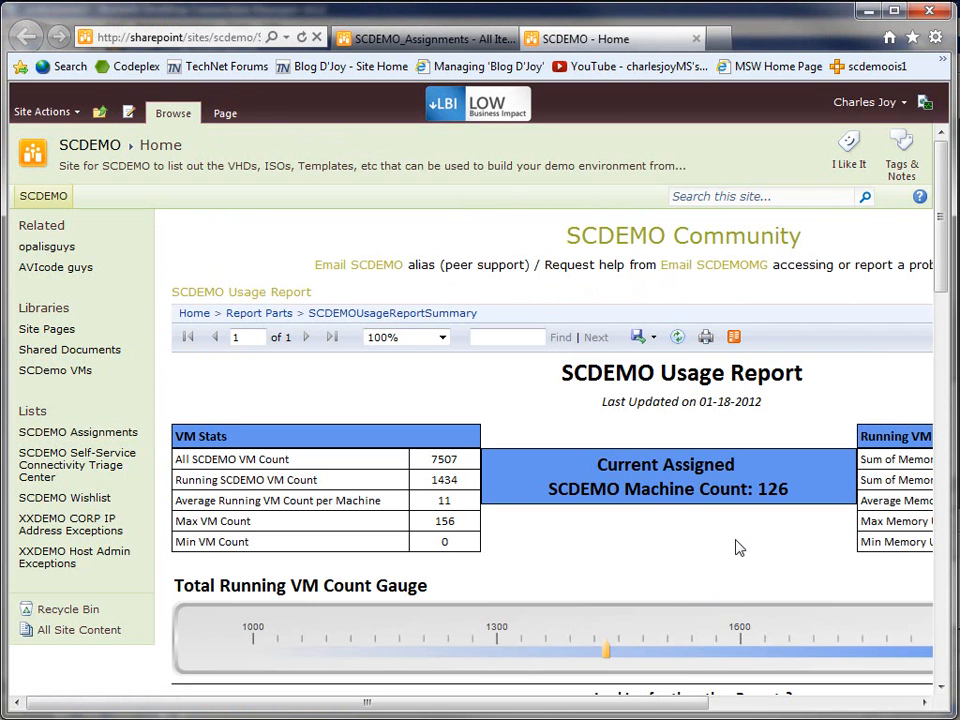
scroll(down, 3)
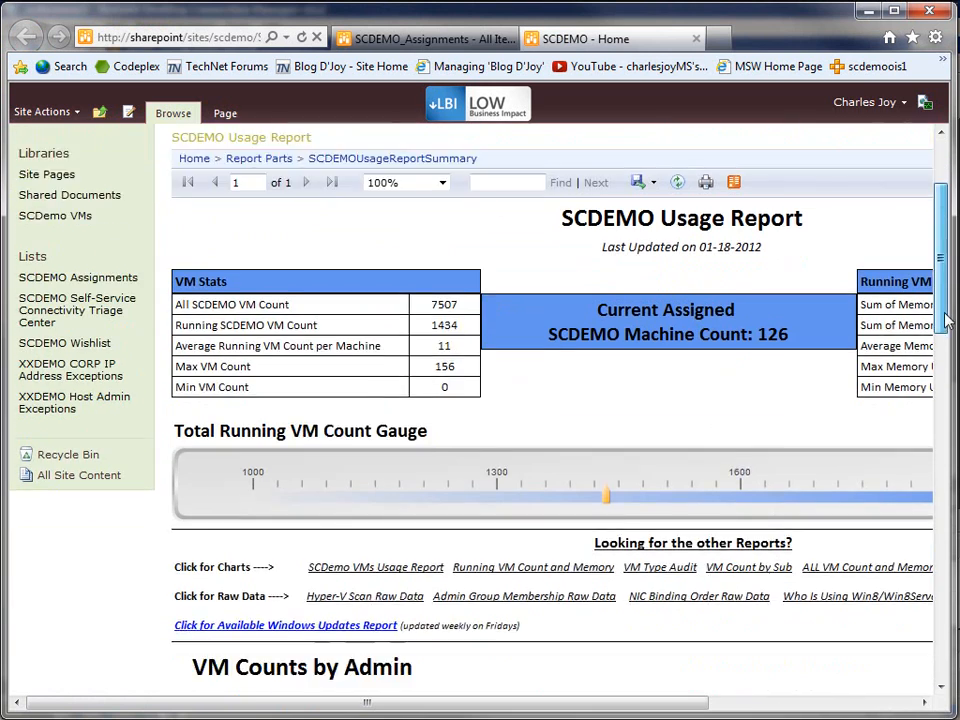
scroll(down, 3)
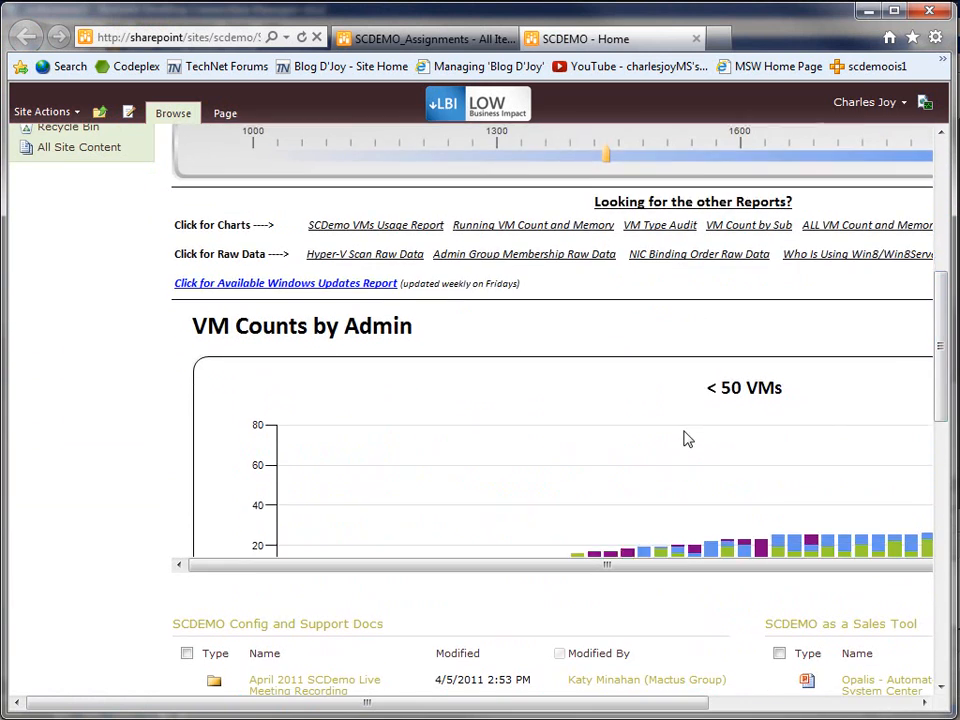
scroll(down, 3)
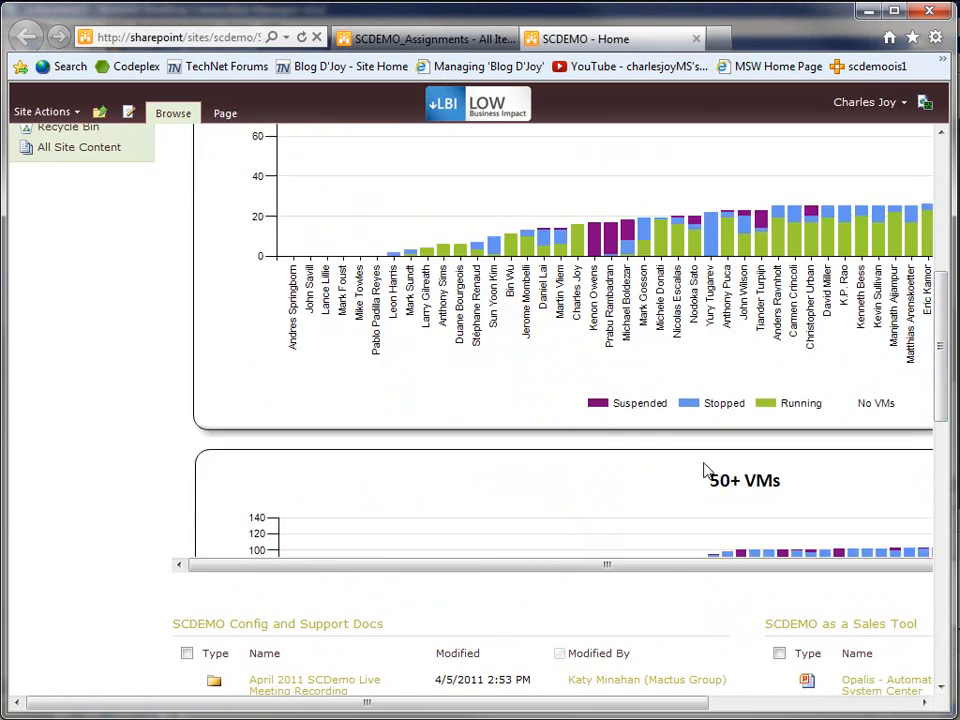
scroll(up, 3)
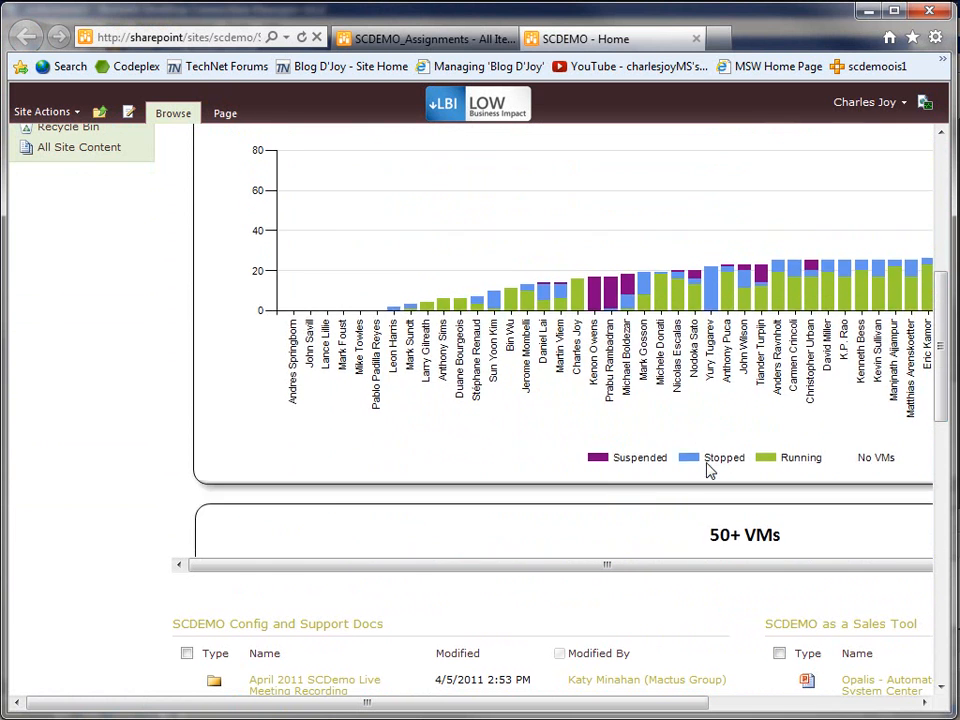
scroll(up, 3)
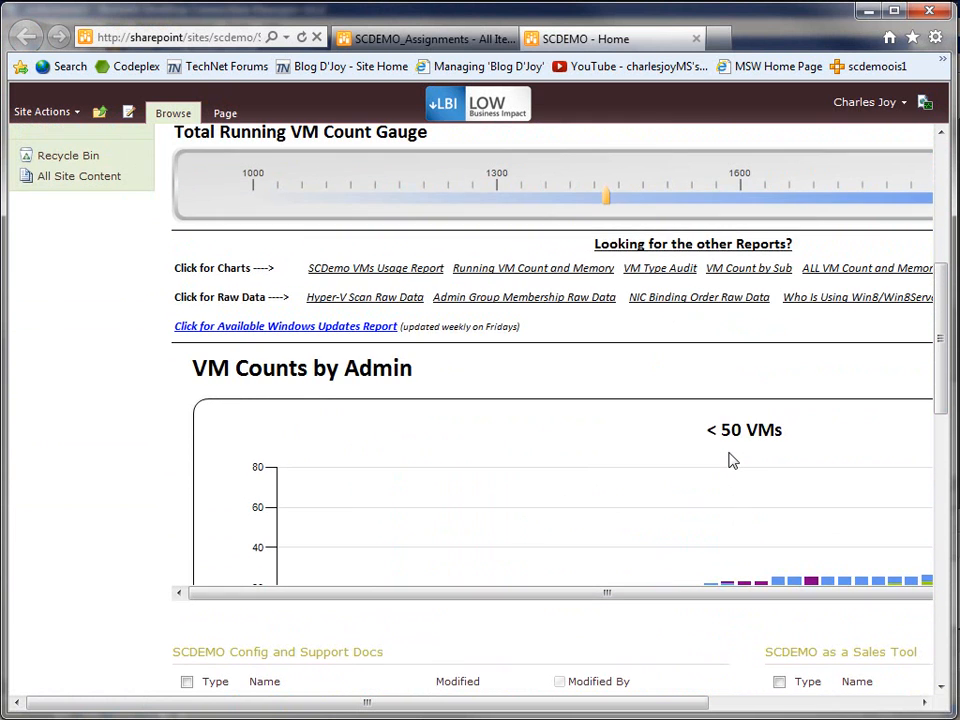
scroll(up, 3)
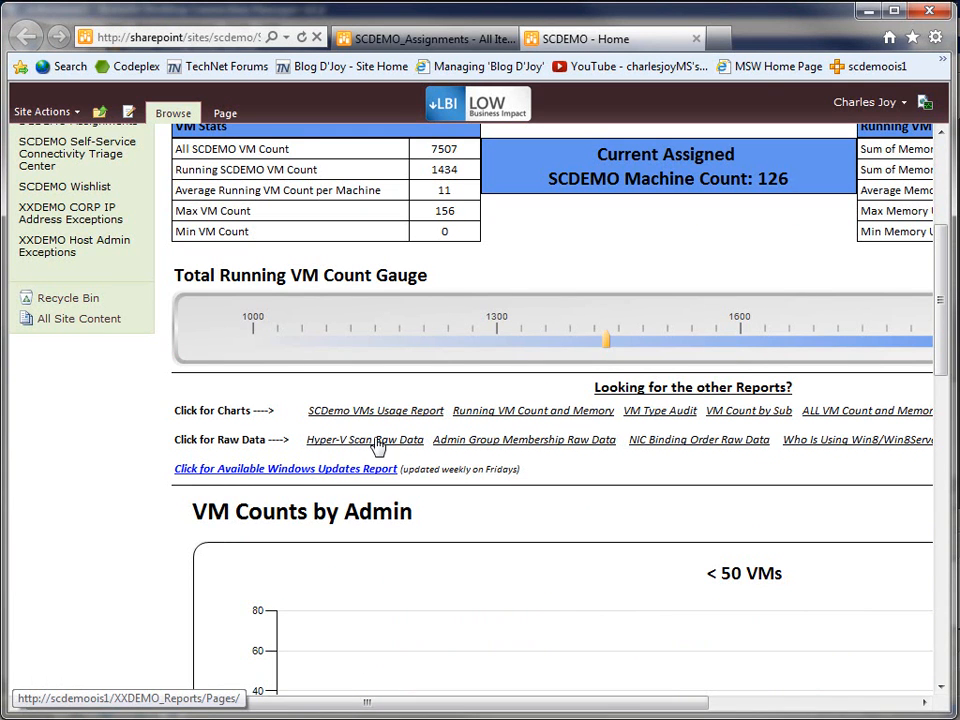
mouse_move(569, 451)
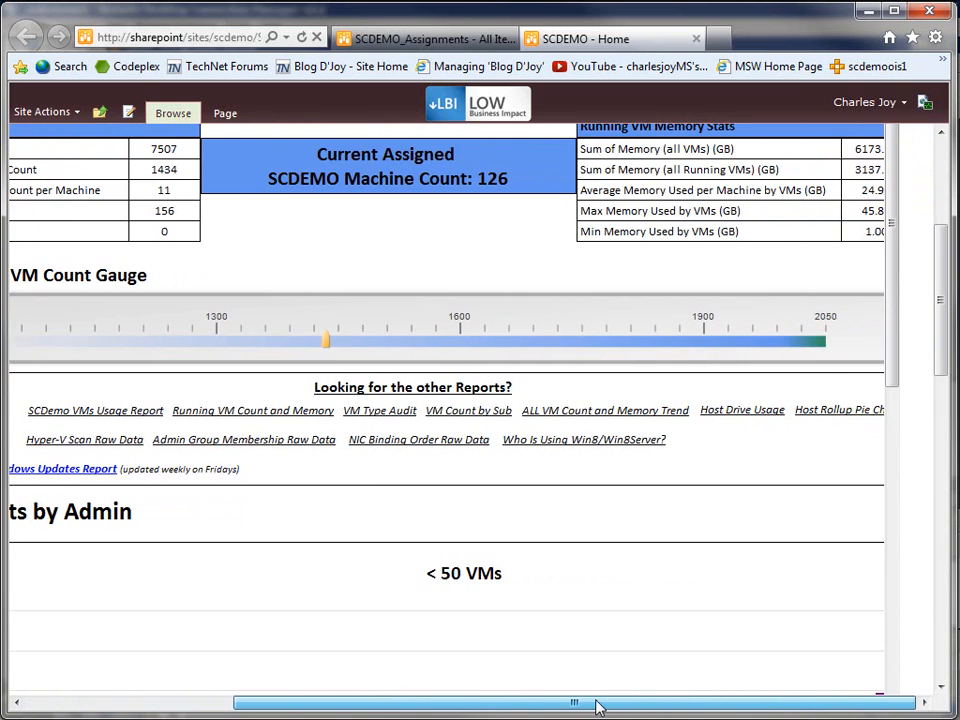
drag(595, 703, 475, 703)
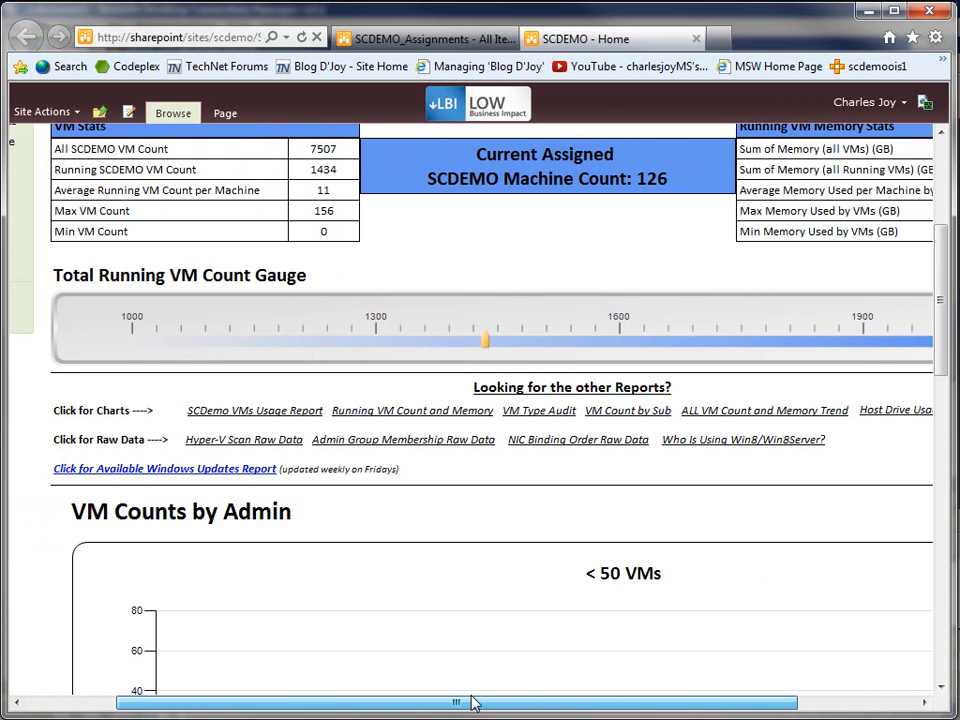
scroll(up, 3)
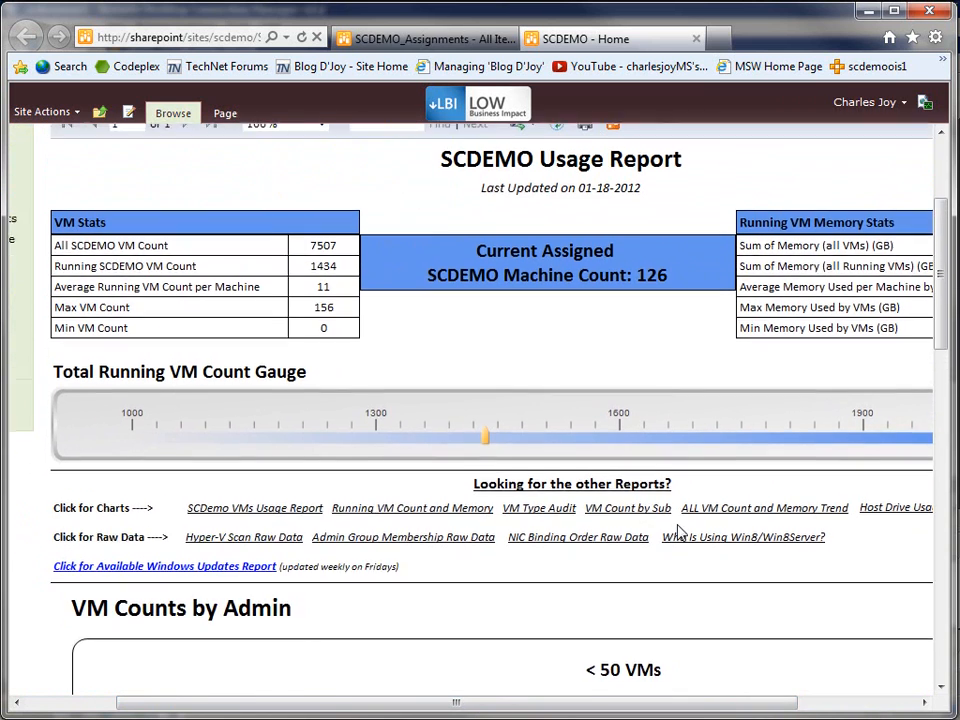
scroll(up, 3)
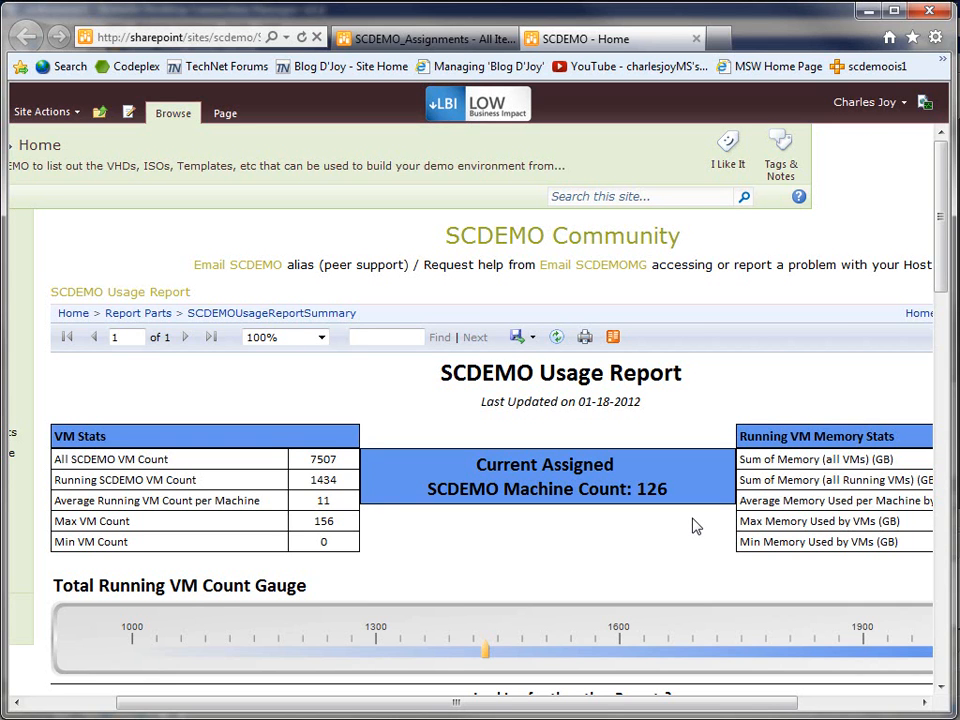
click(425, 38)
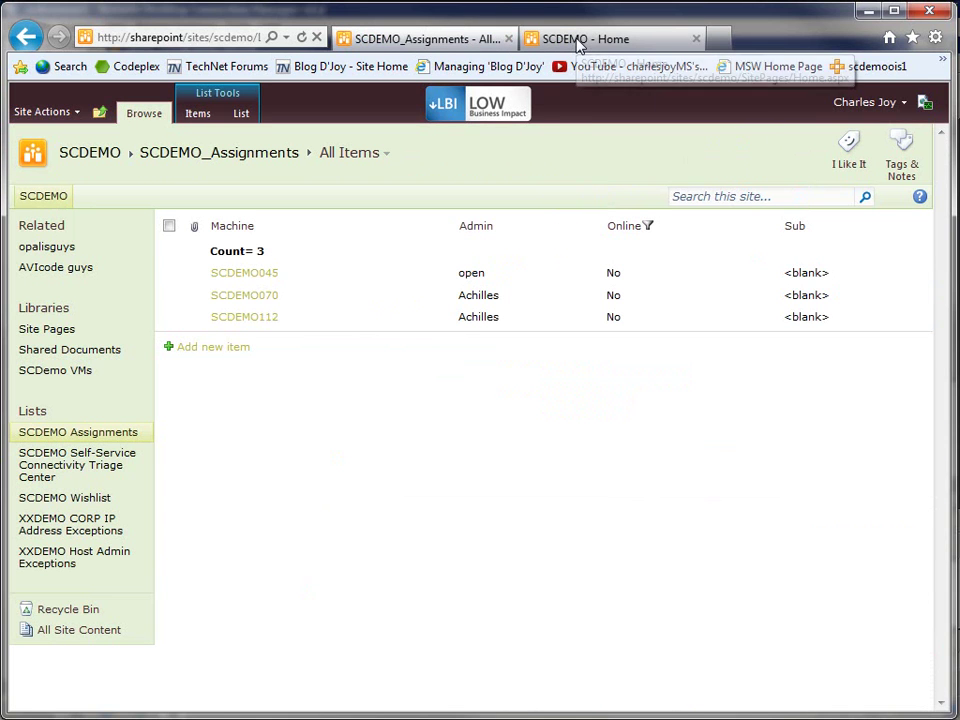
mouse_move(580, 39)
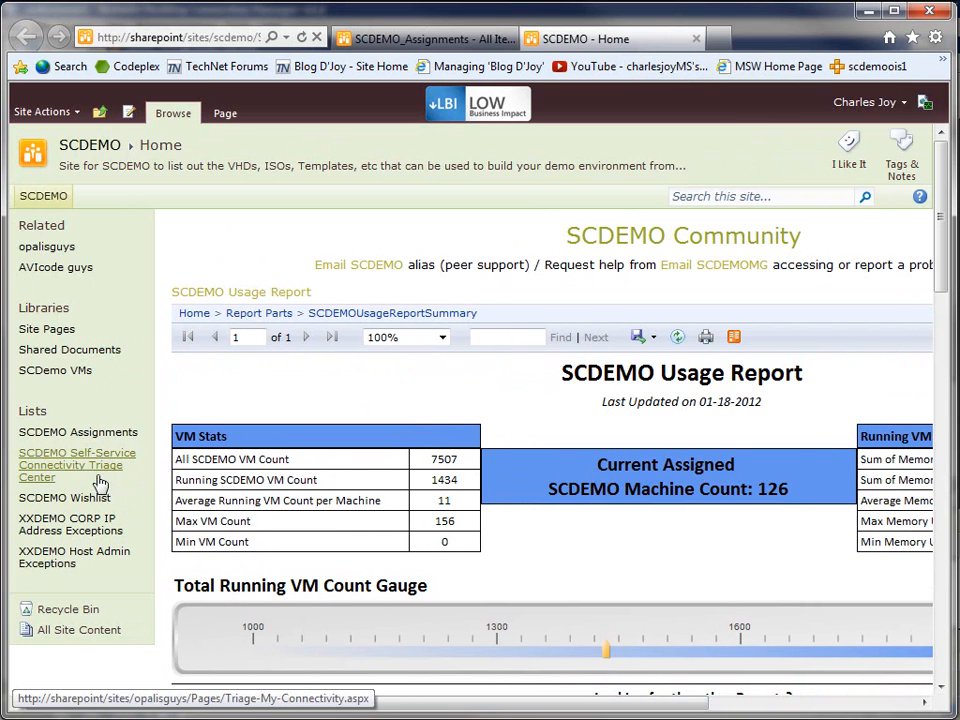
click(77, 464)
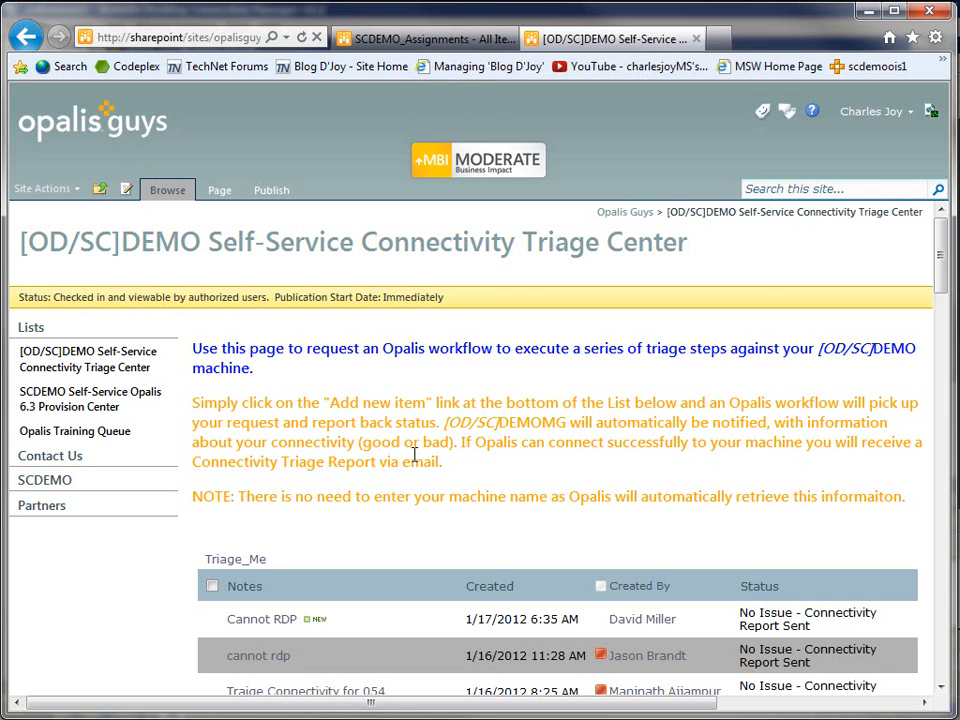
mouse_move(753, 525)
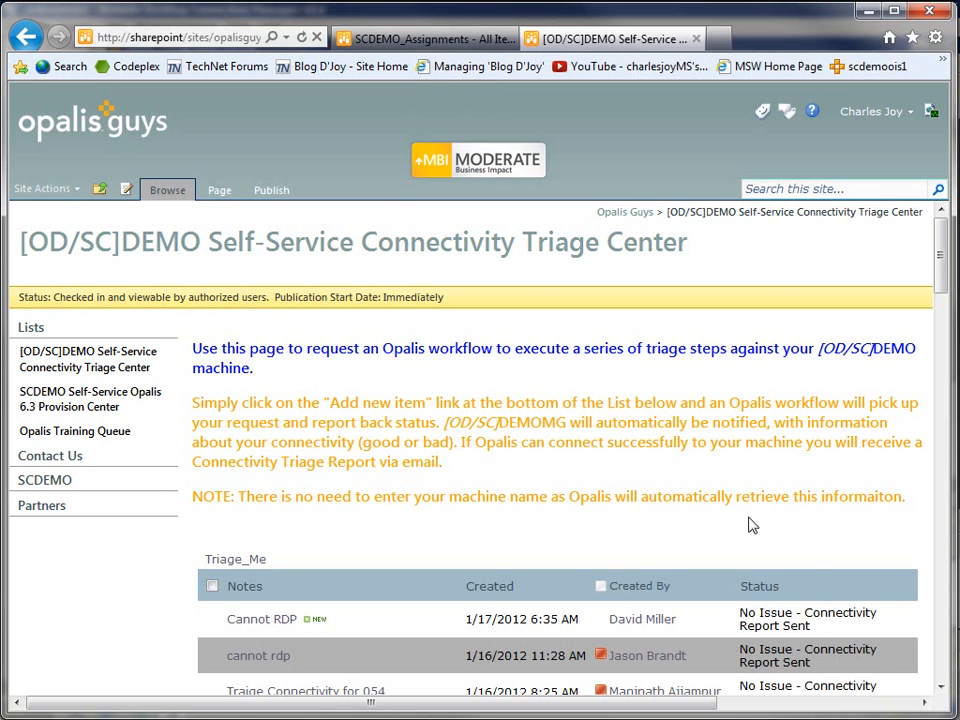